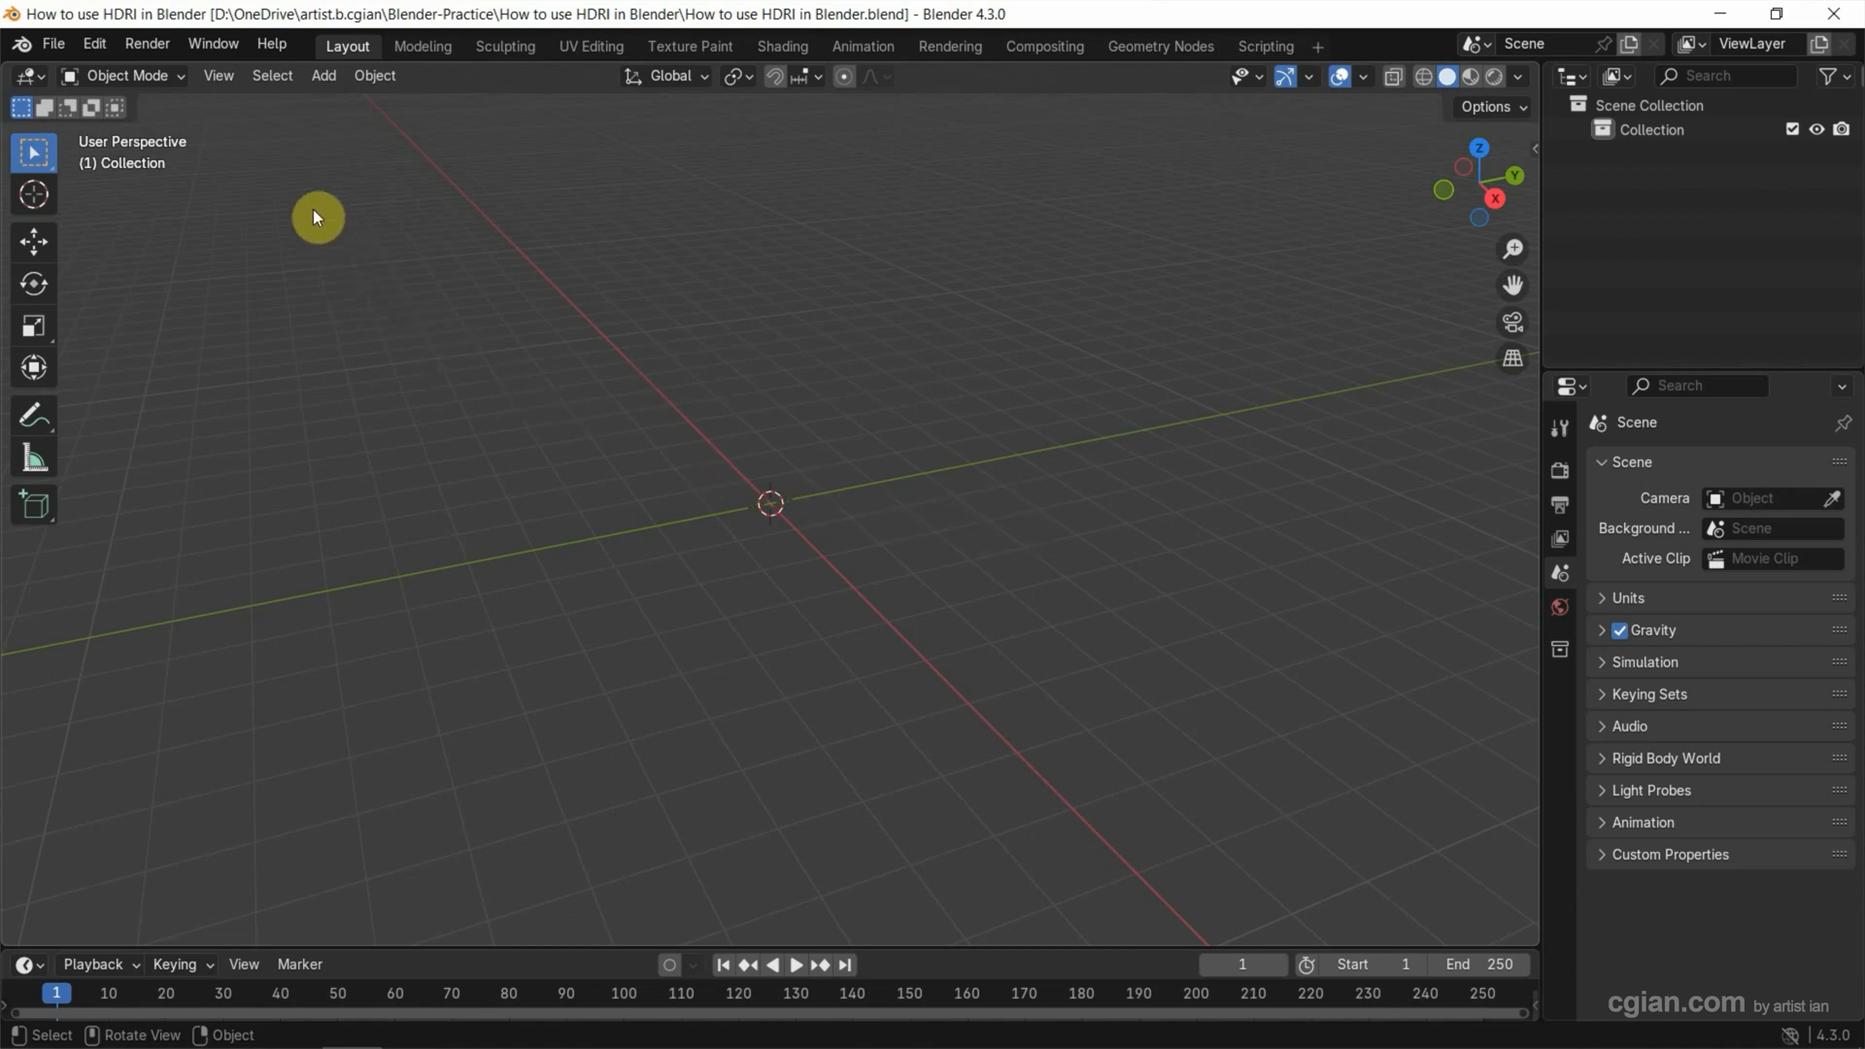
Step: Add a UV sphere at the world origin from the Add > Mesh menu
{"action": "left_click", "coordinate": [322, 75]}
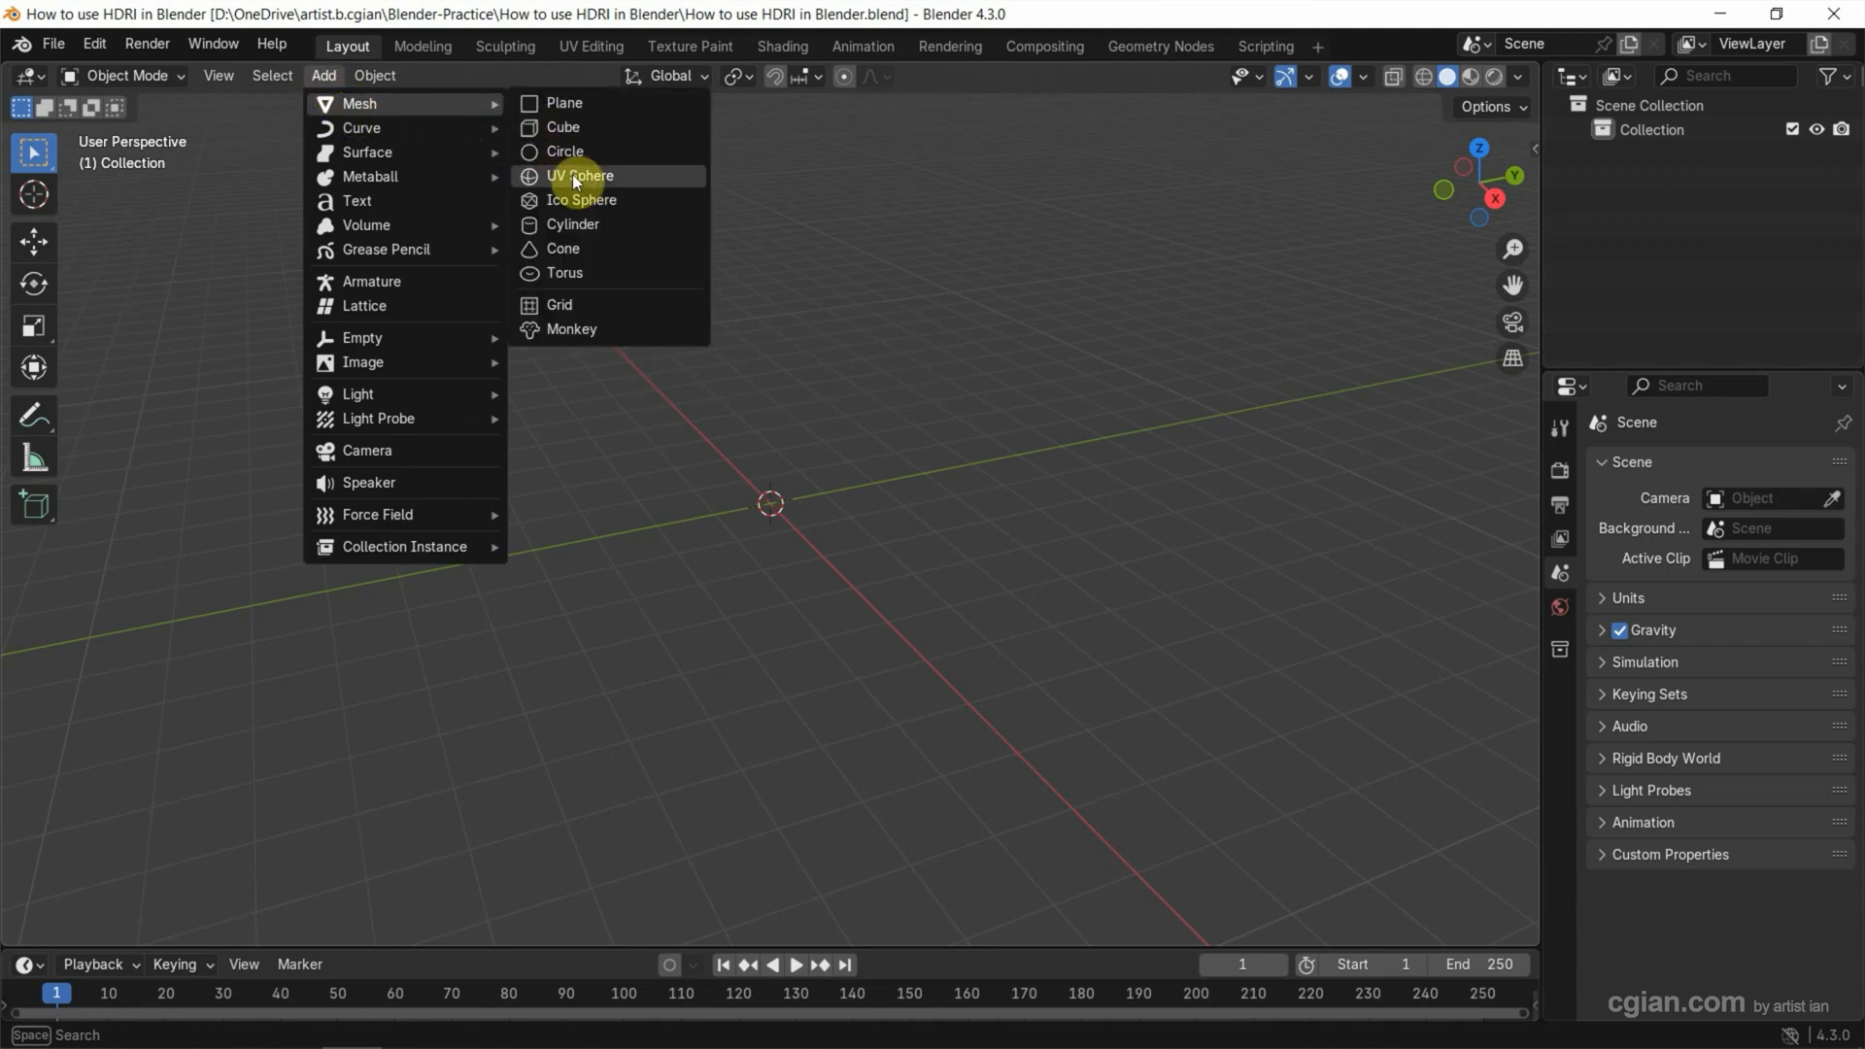
{"action": "left_click", "coordinate": [579, 175]}
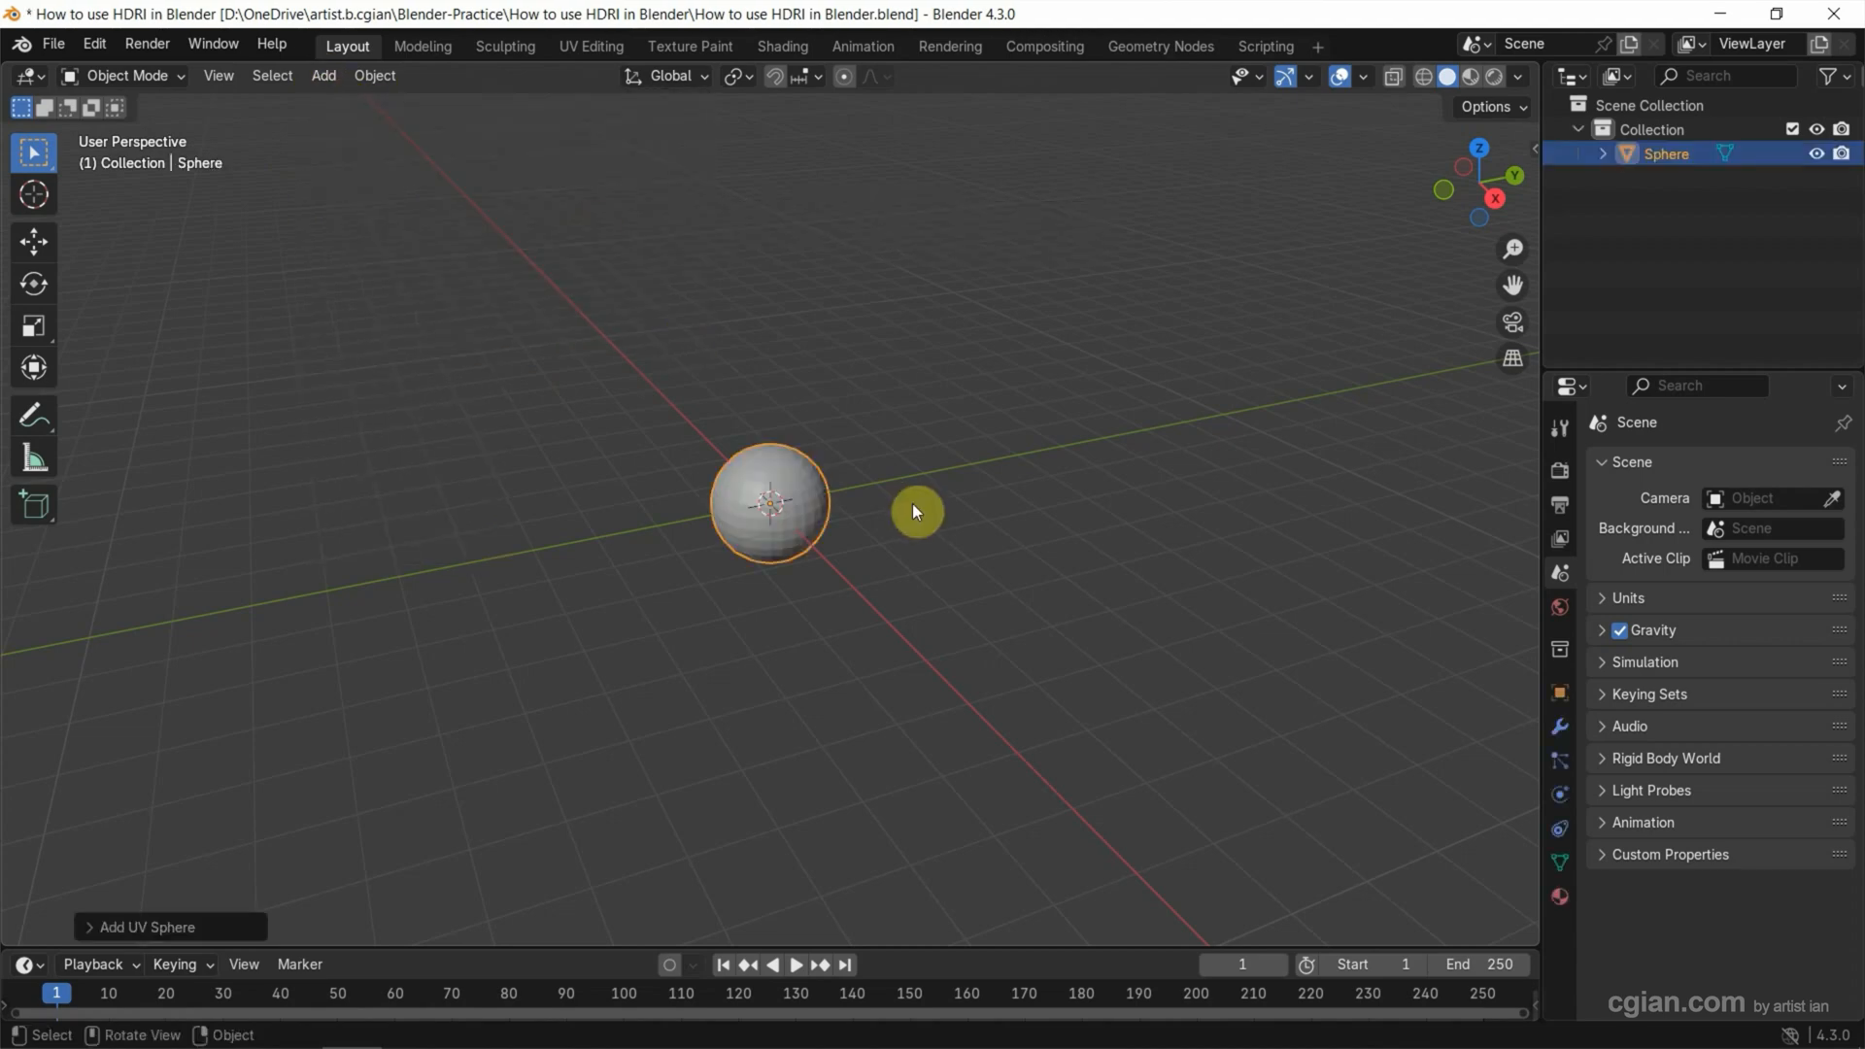
{"action": "scroll", "scroll_direction": "up", "scroll_amount": 3}
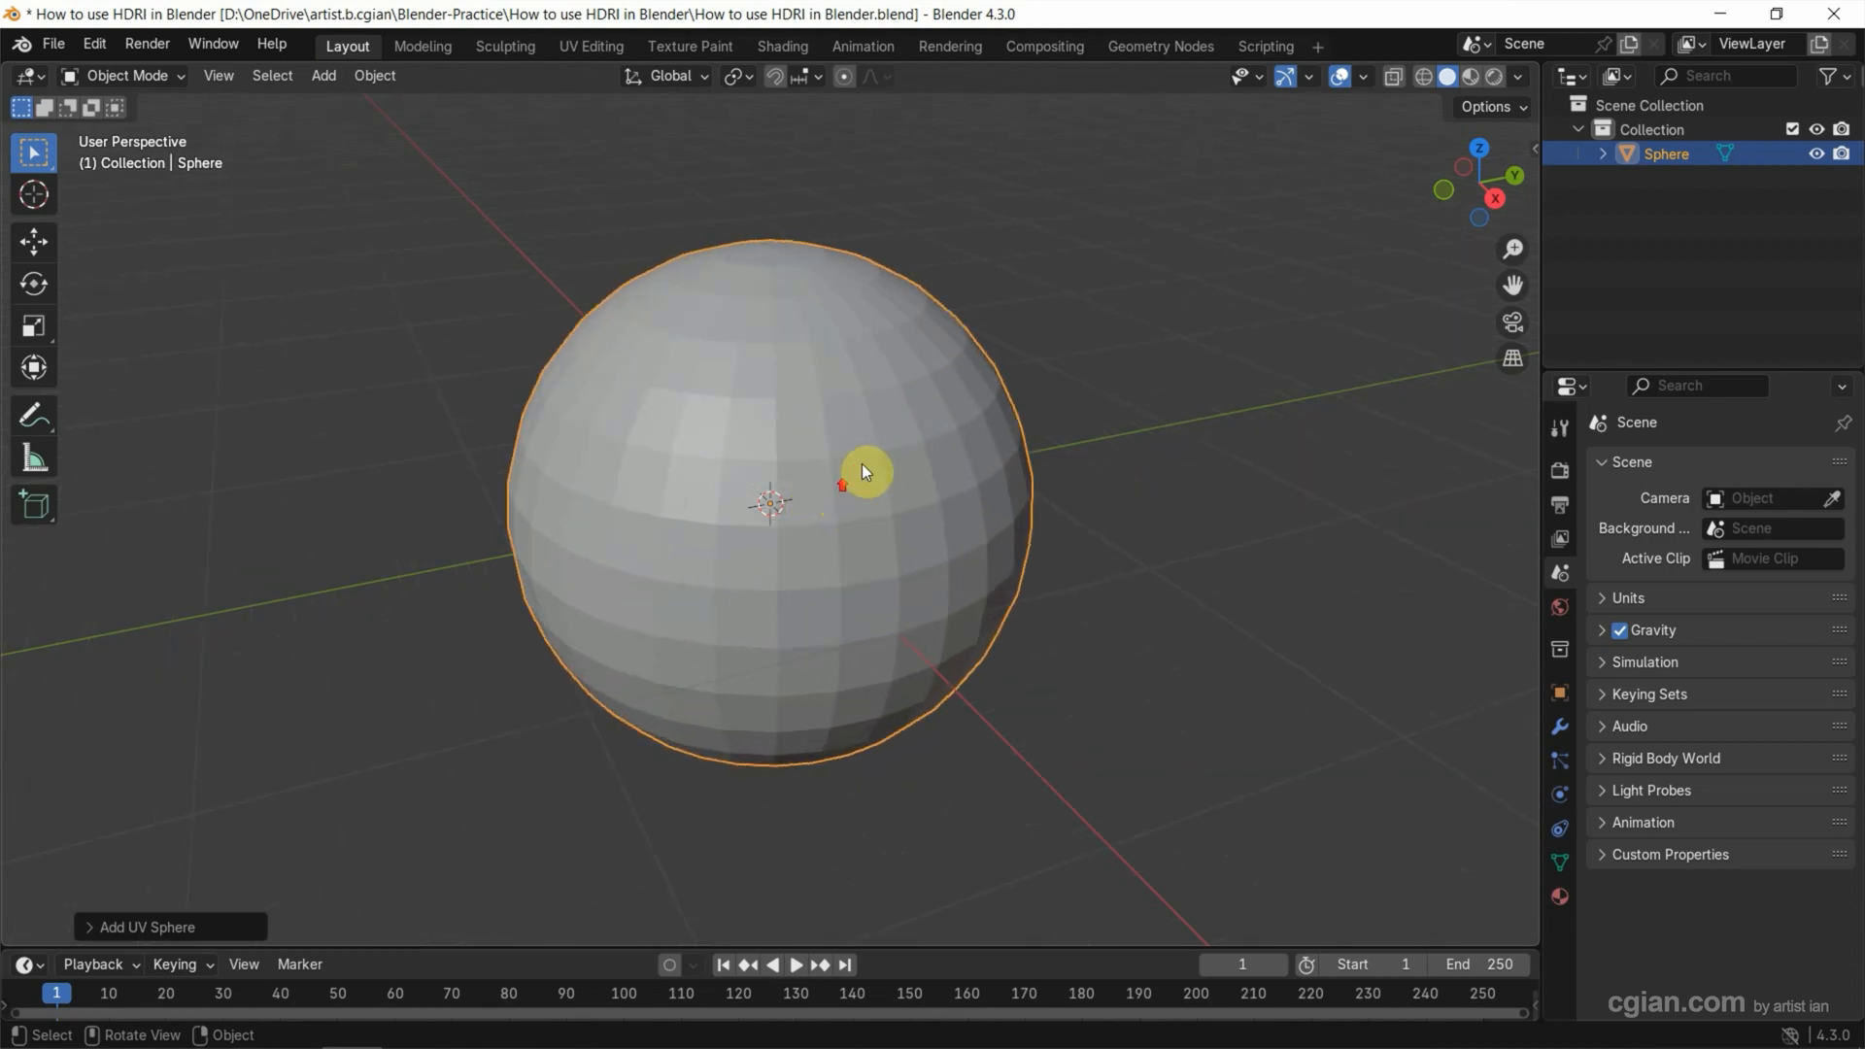
Step: Apply Shade Smooth to the sphere from its context menu
{"action": "right_click", "coordinate": [865, 470]}
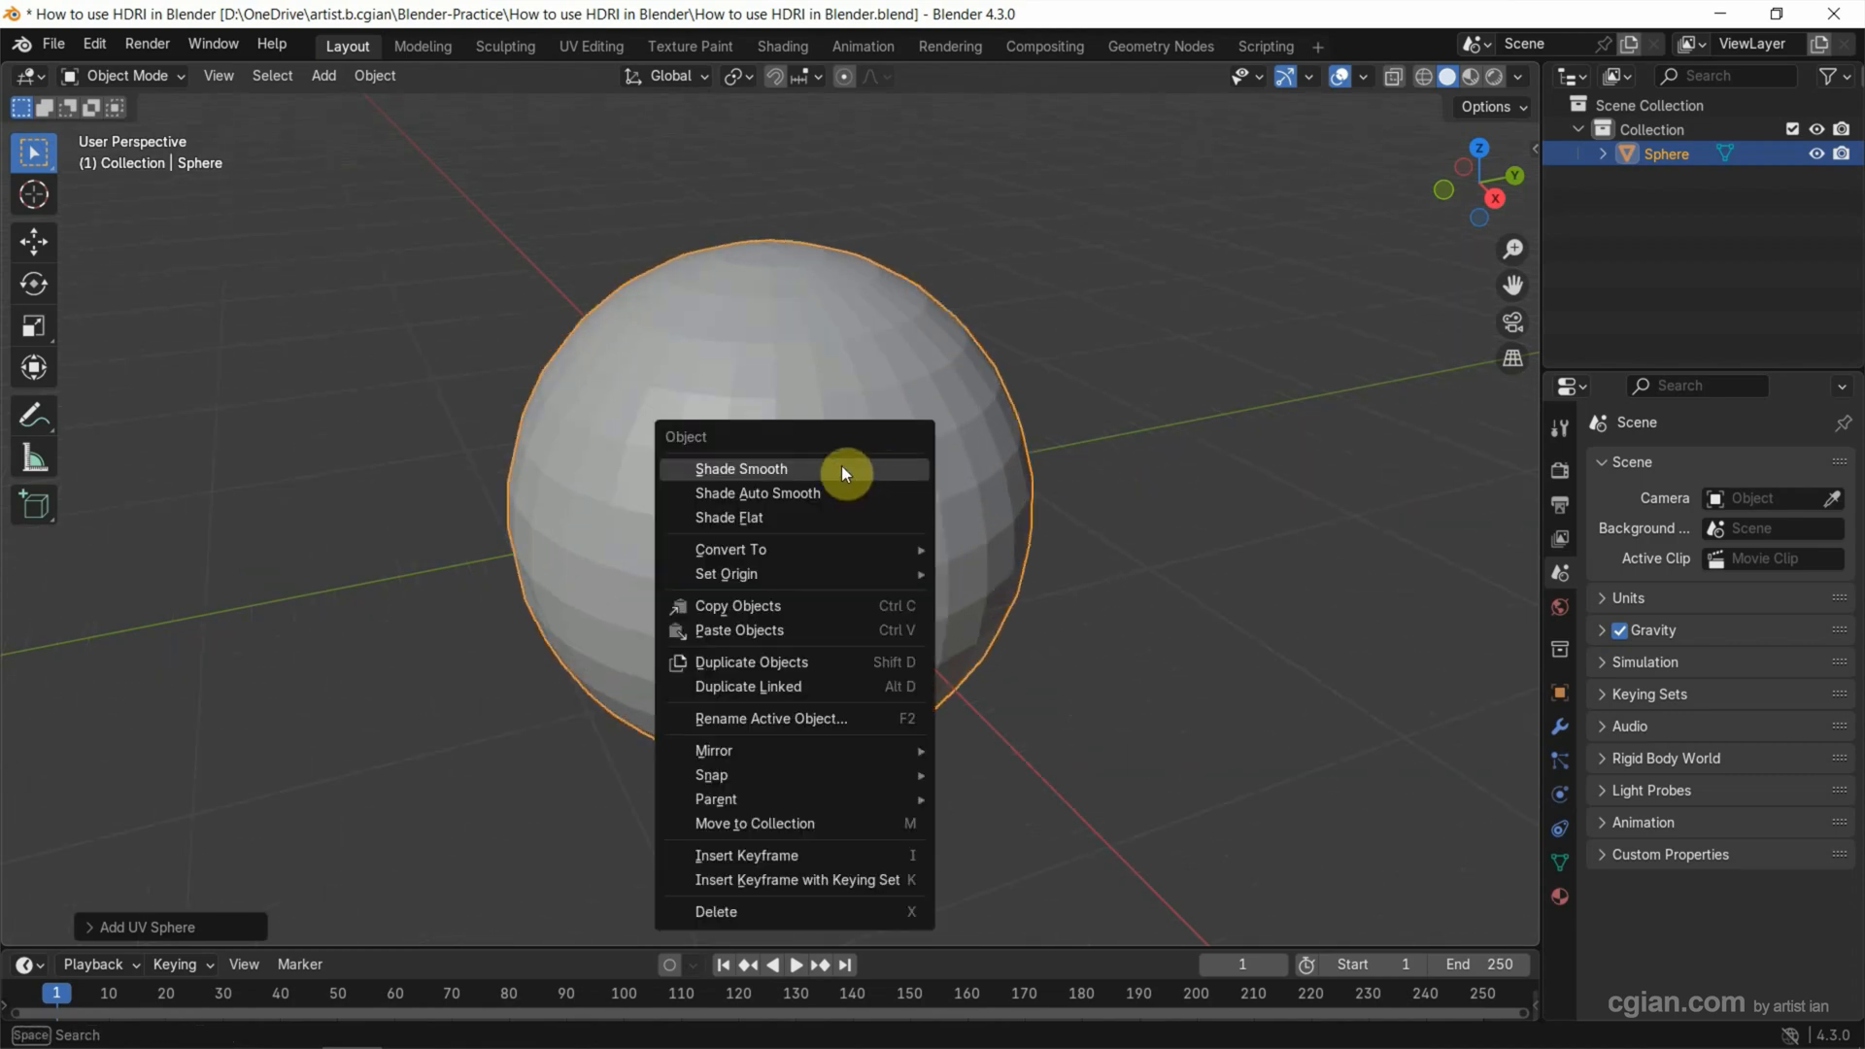
{"action": "left_click", "coordinate": [740, 468]}
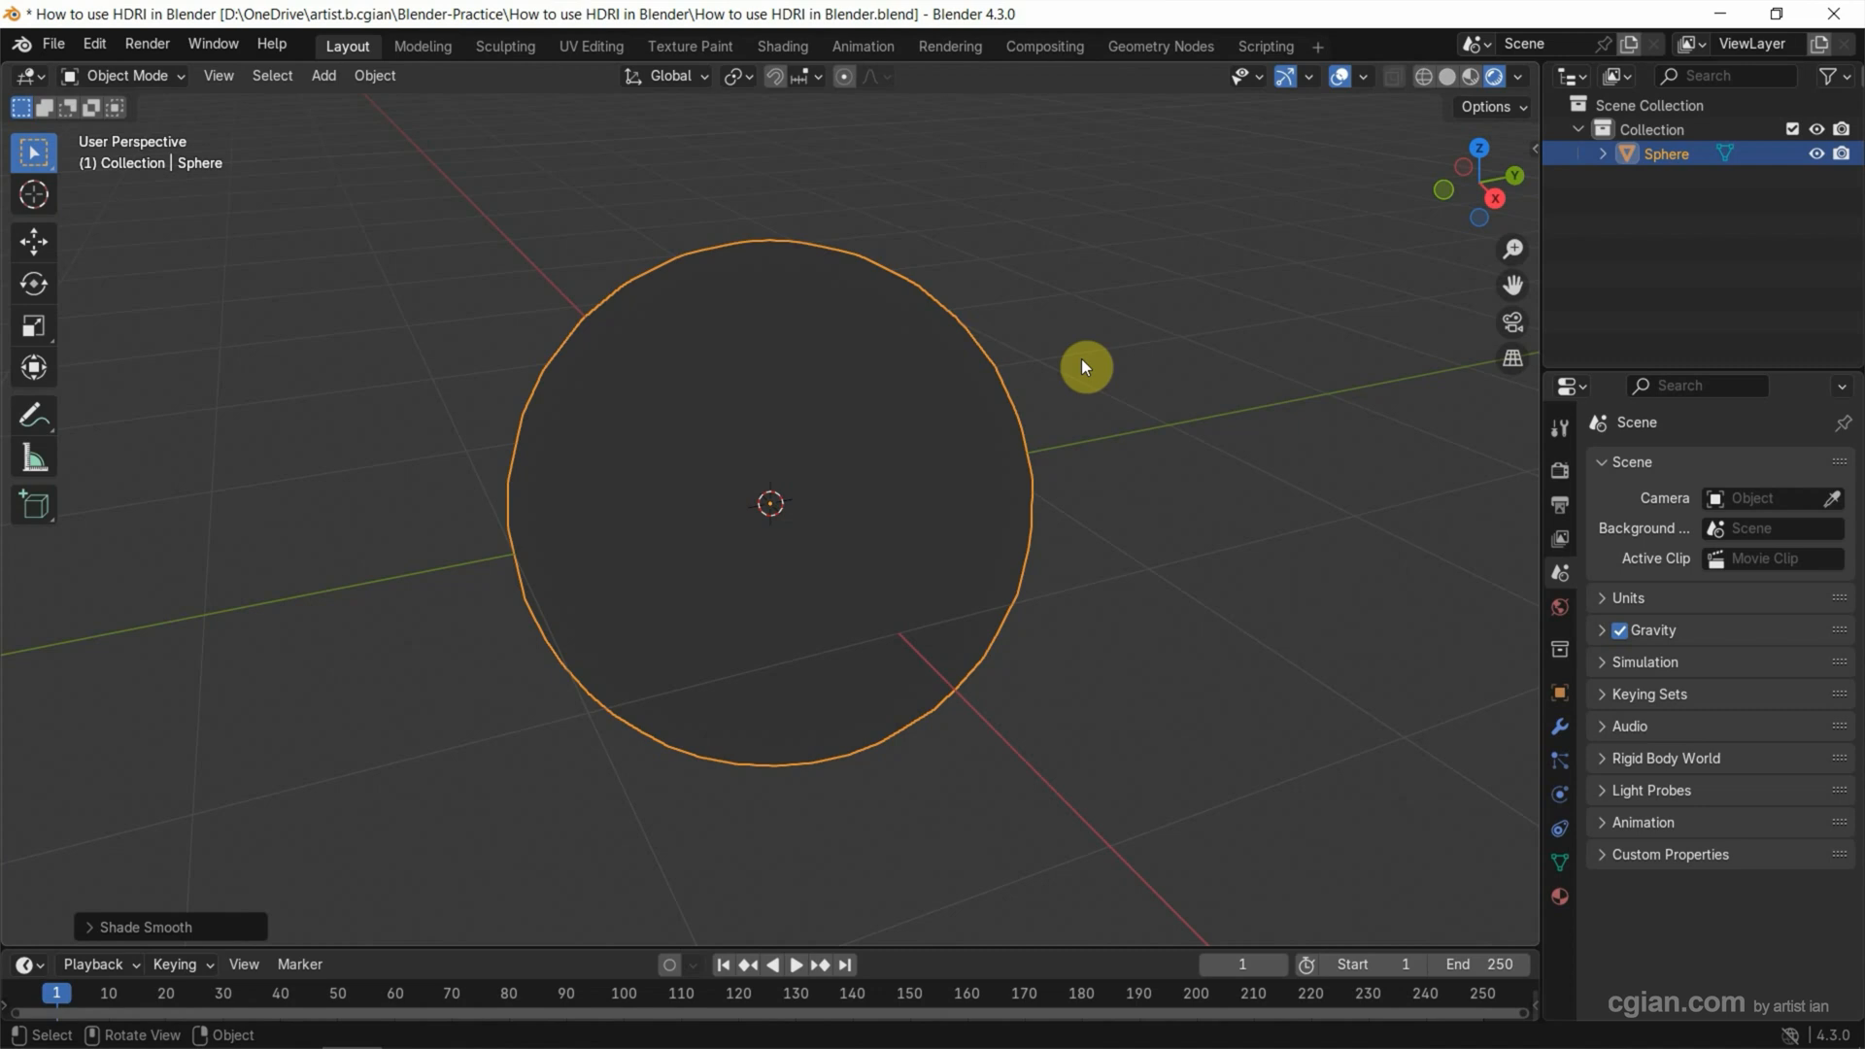
{"action": "mouse_move", "coordinate": [969, 453]}
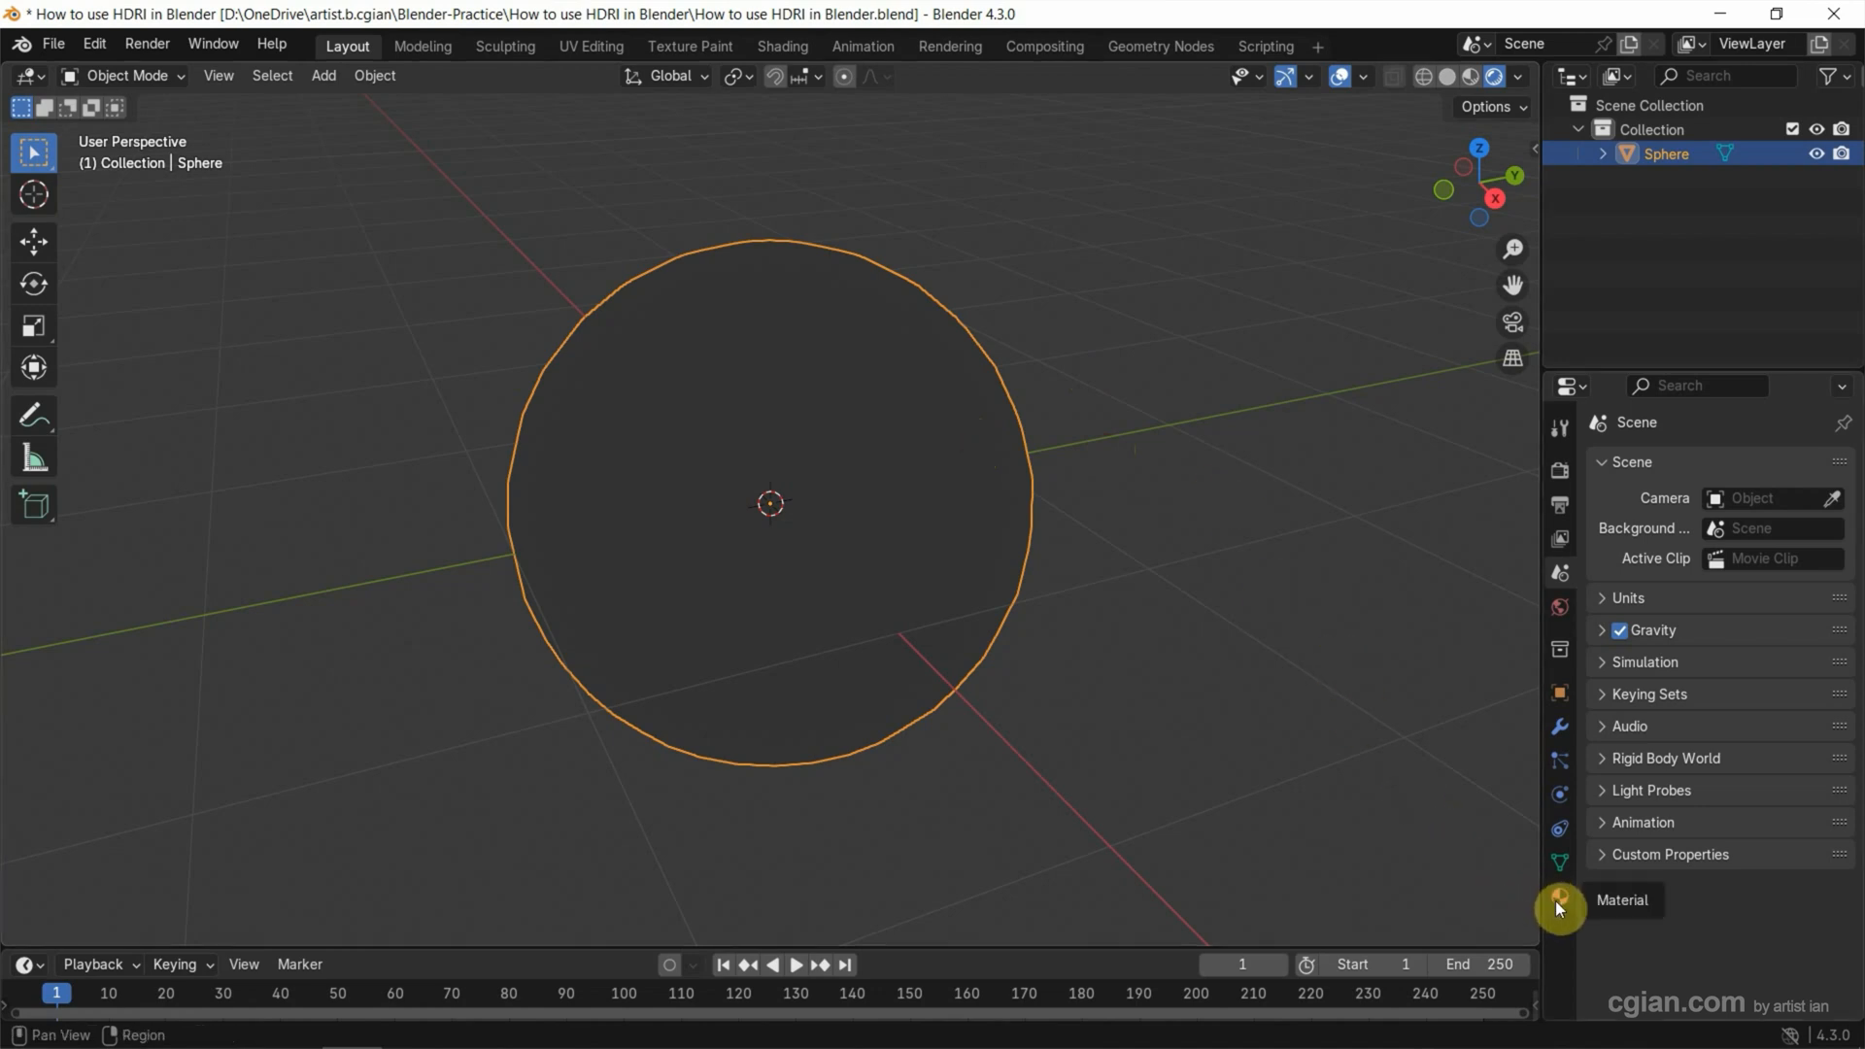
Step: Create a new material on the sphere and name it 'metal'
{"action": "left_click", "coordinate": [1558, 897]}
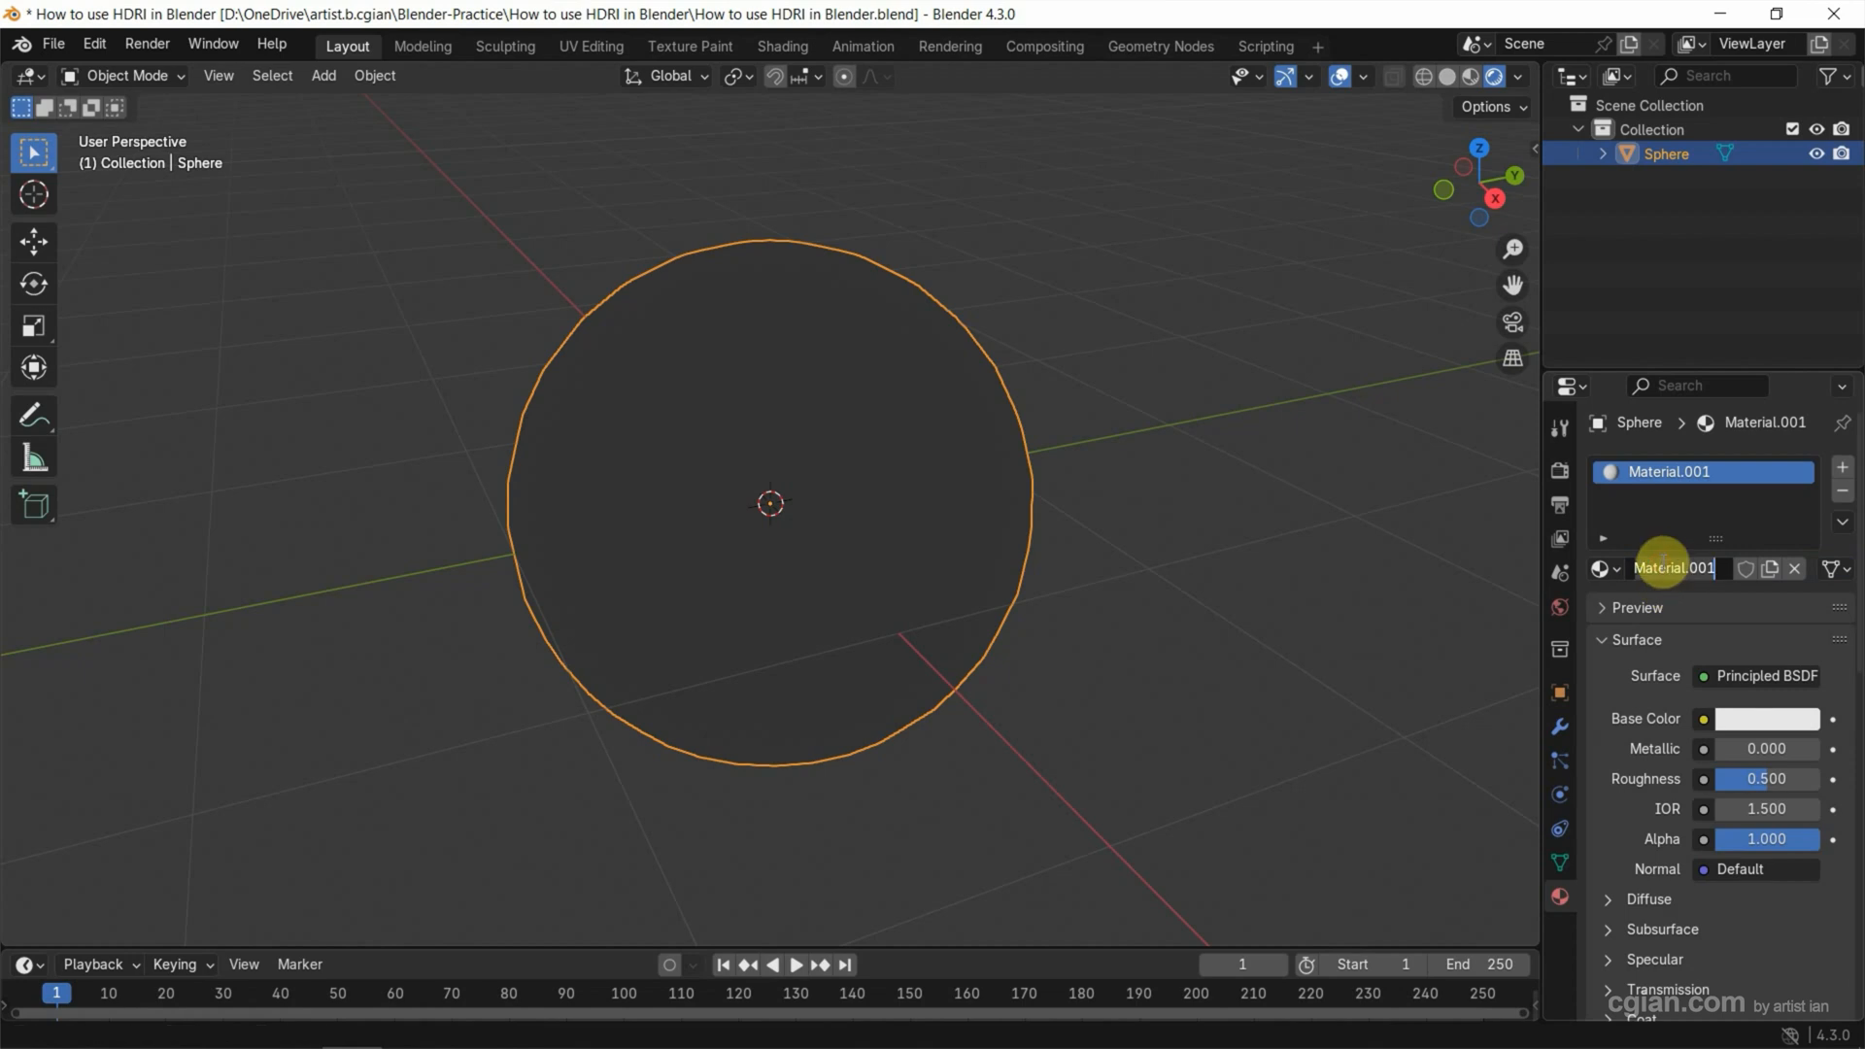
{"action": "type", "text": "metal"}
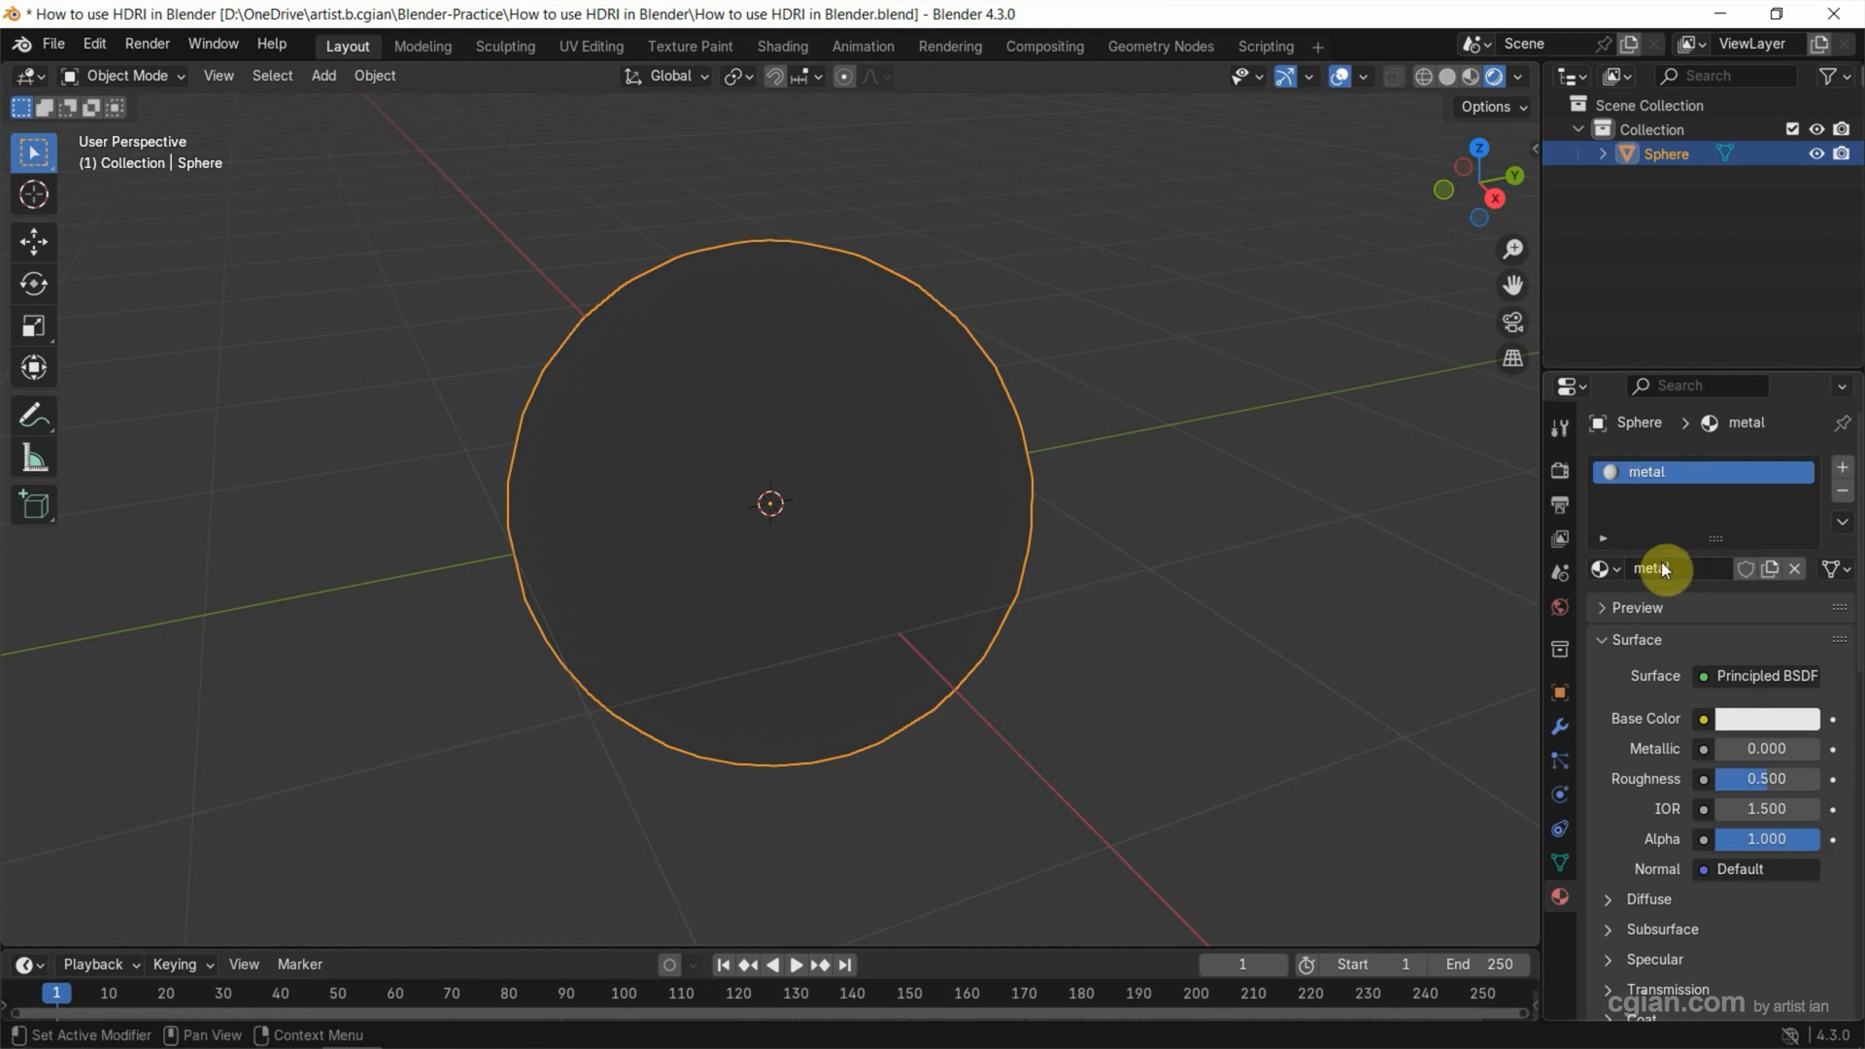
{"action": "mouse_move", "coordinate": [1651, 748]}
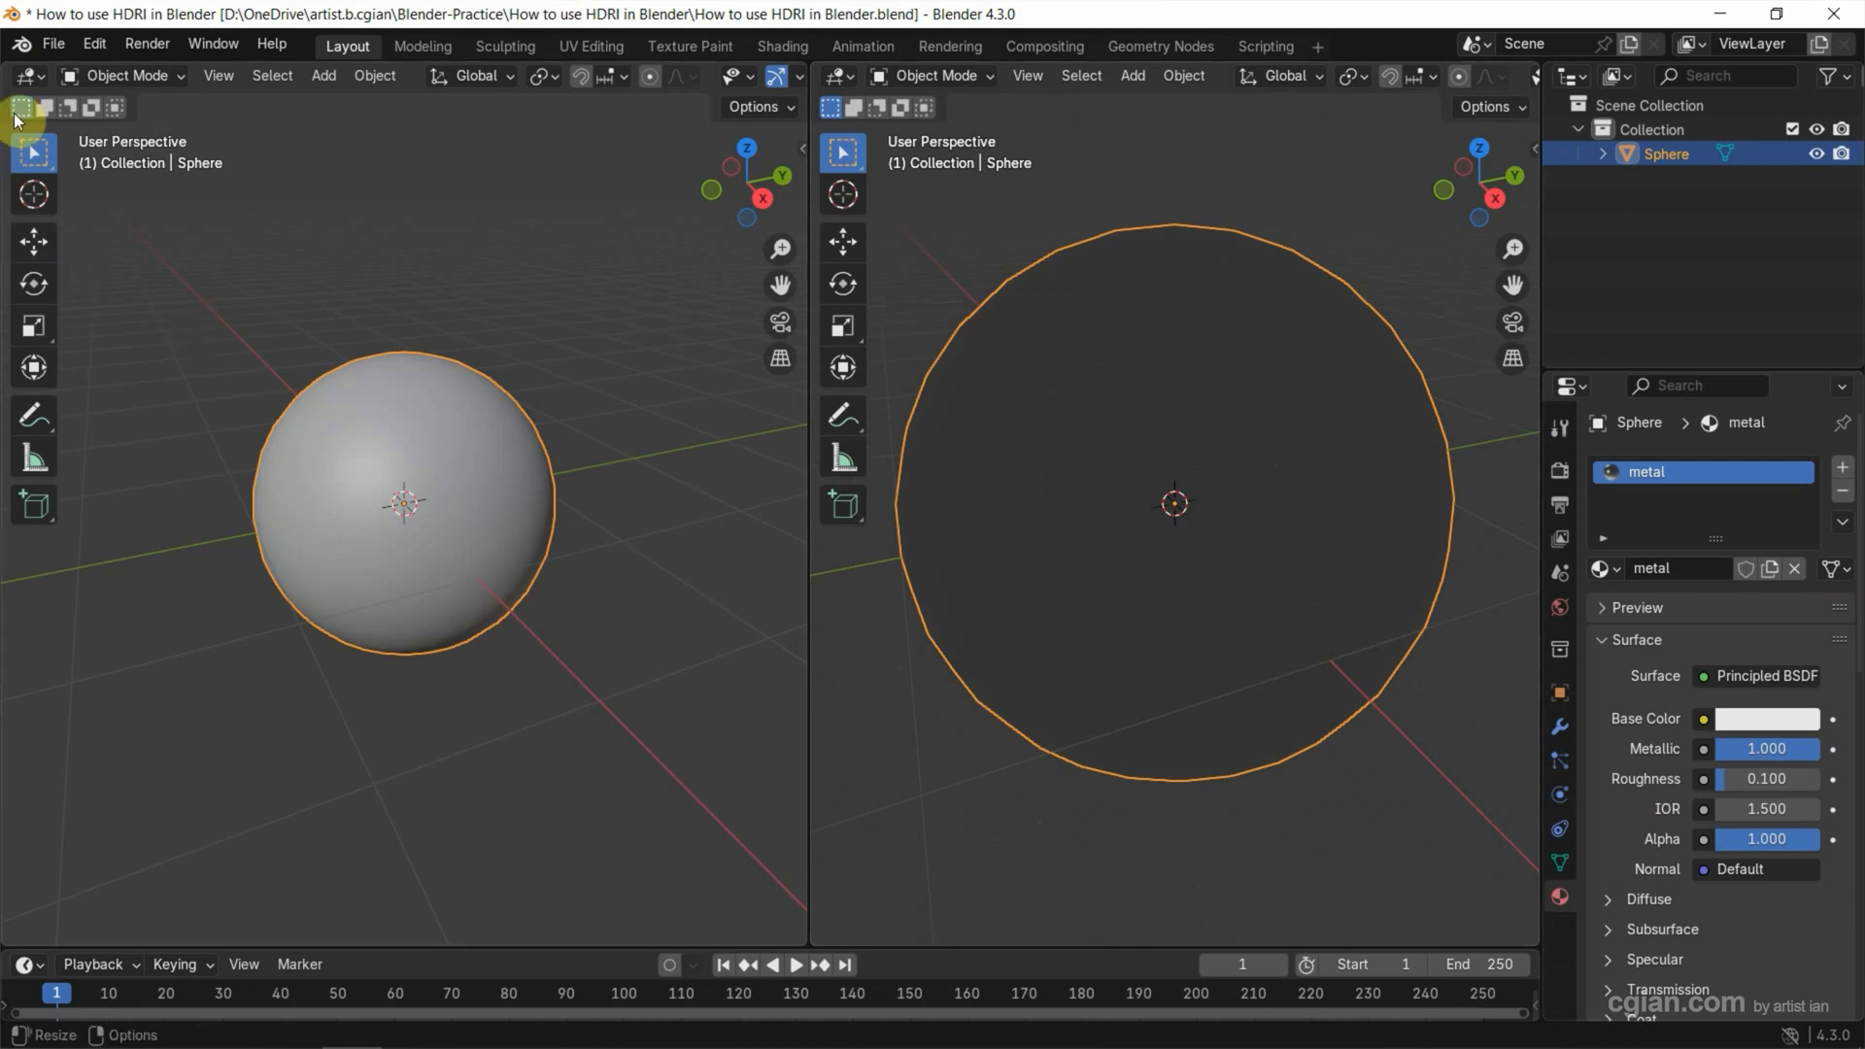
Step: Turn the left area into a Shader Editor showing the metal material's nodes
{"action": "left_click", "coordinate": [24, 76]}
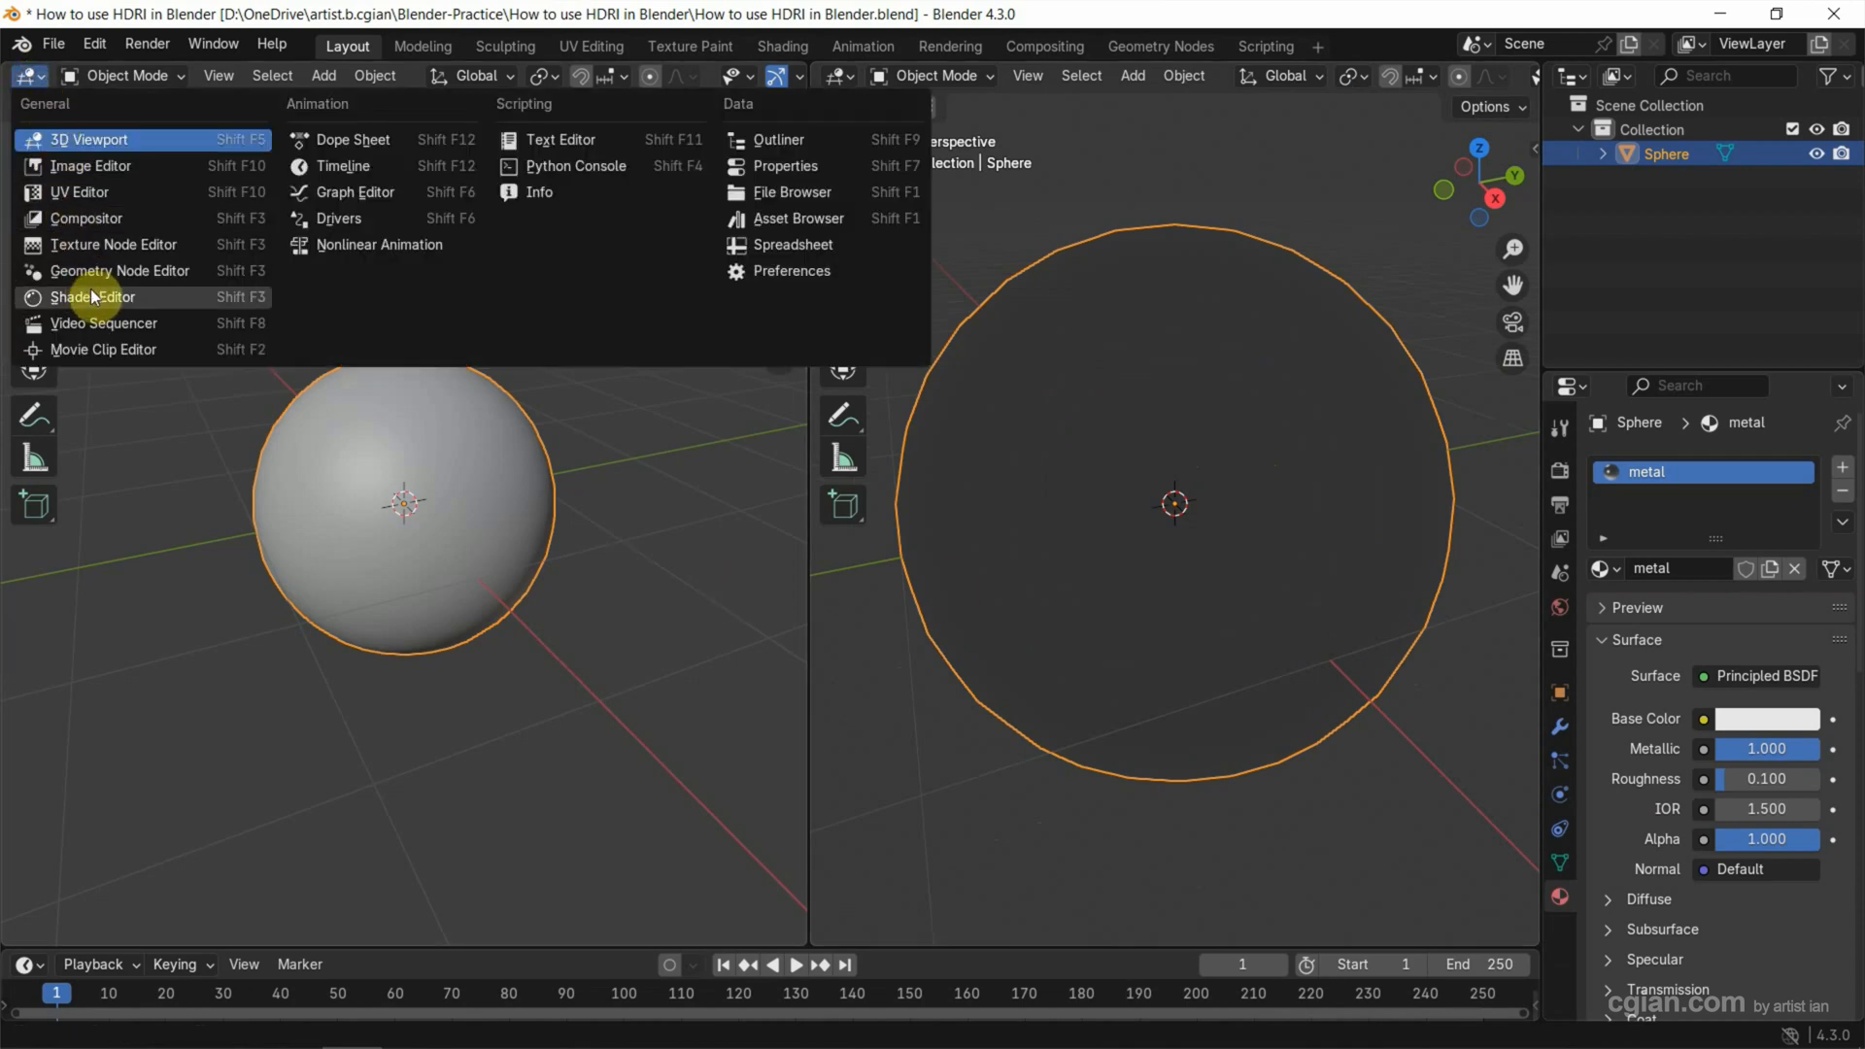
{"action": "left_click", "coordinate": [93, 295]}
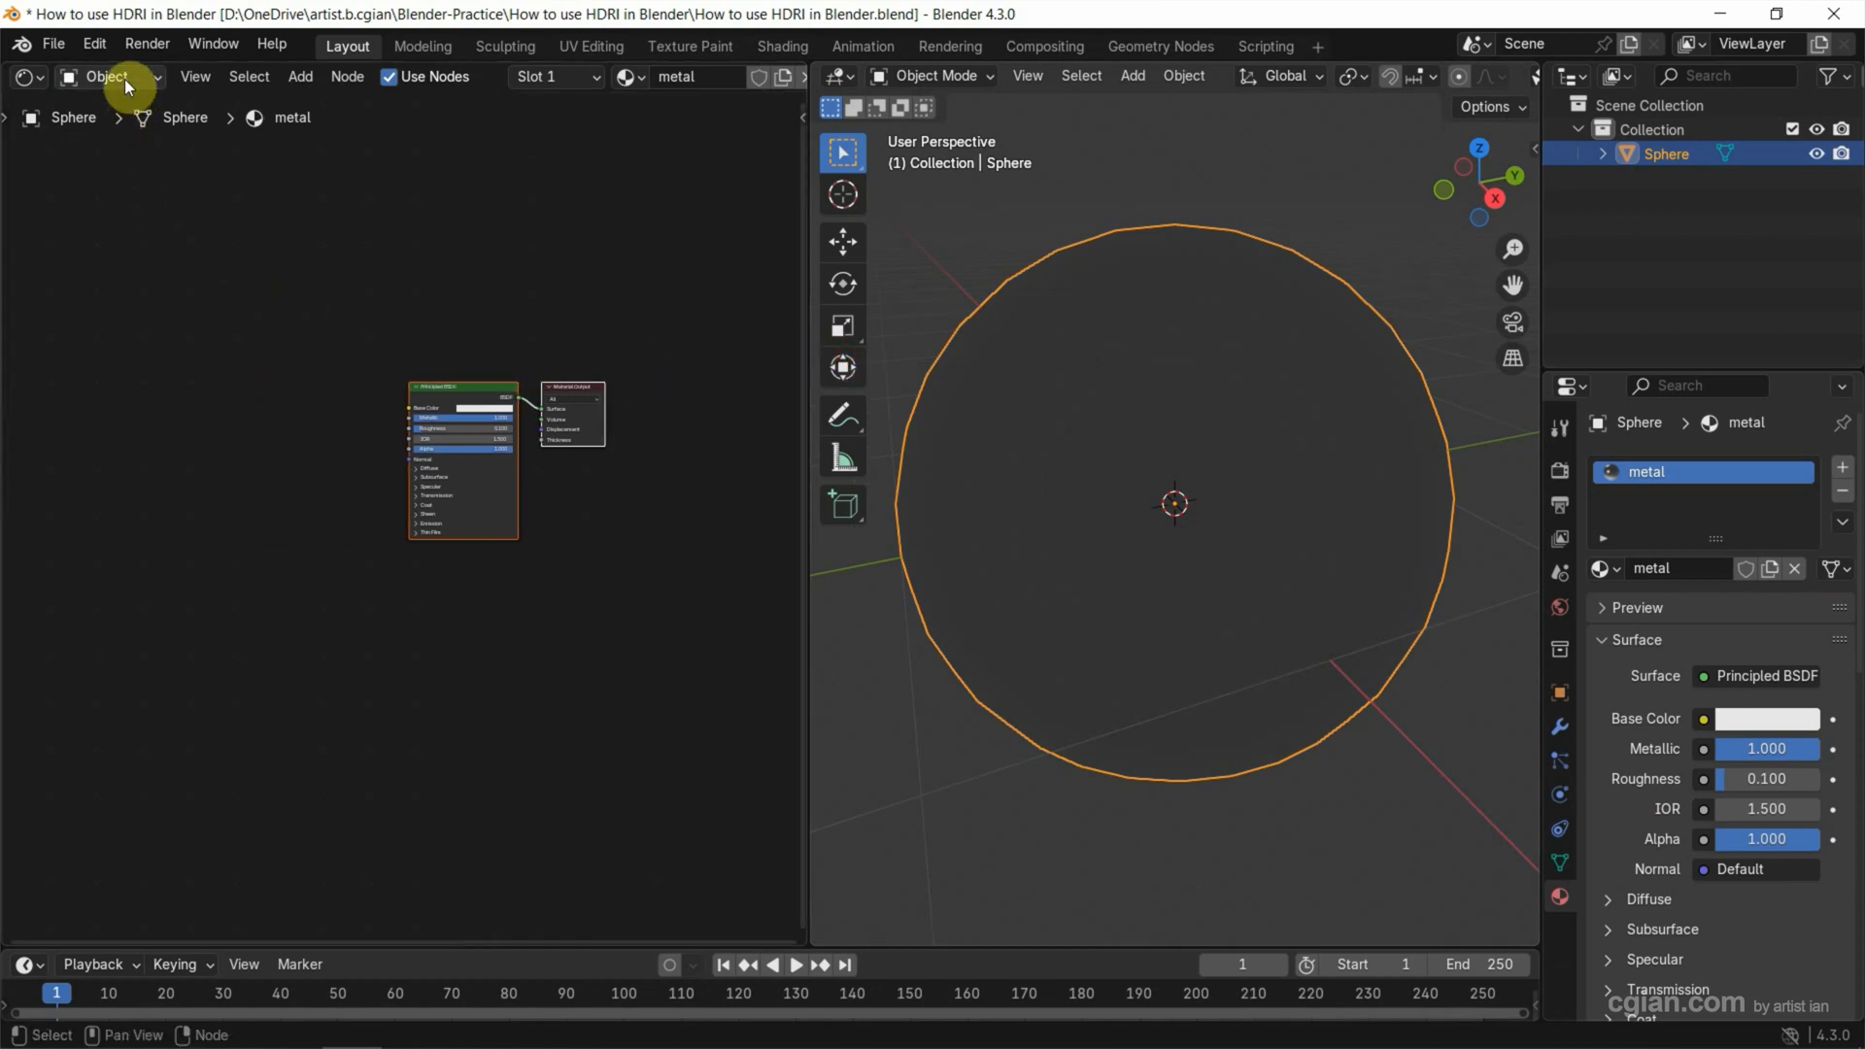
Step: Switch the Shader Editor to World and tint the Background colour dark blue
{"action": "left_click", "coordinate": [107, 76]}
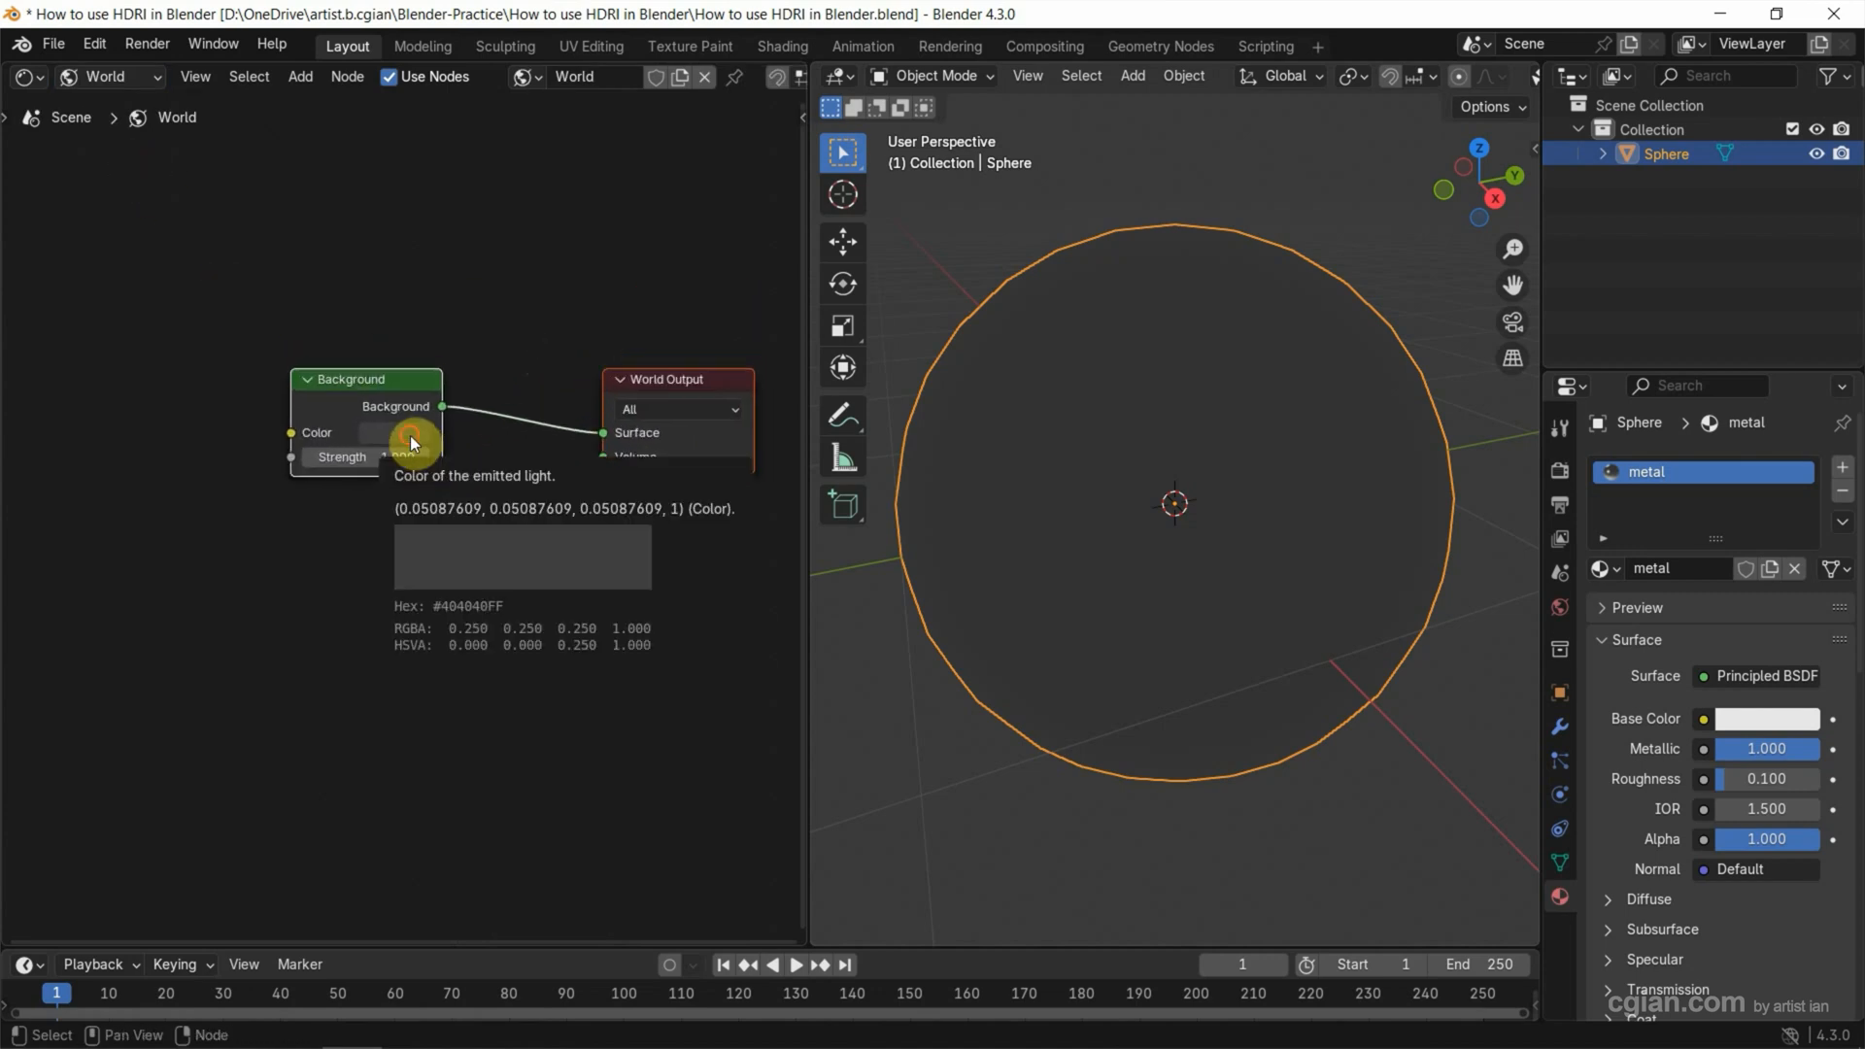
{"action": "left_click", "coordinate": [409, 441]}
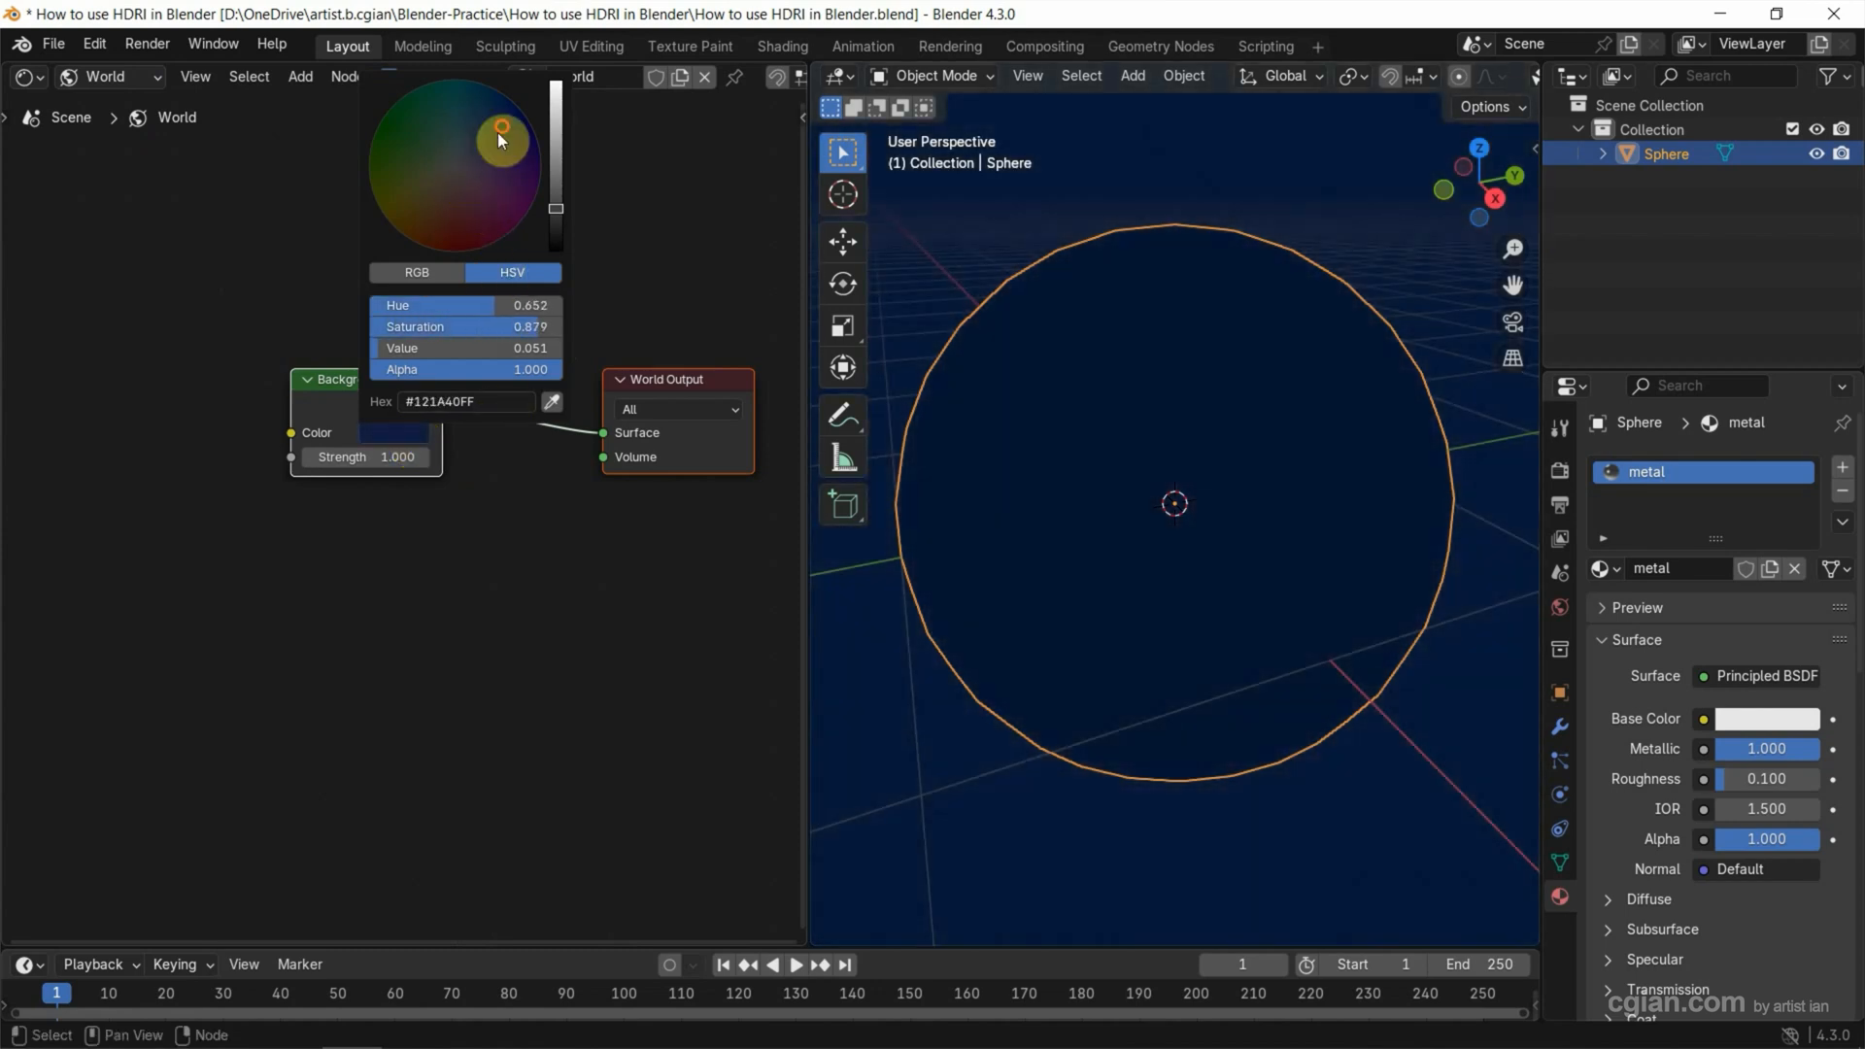
{"action": "left_click", "coordinate": [130, 385]}
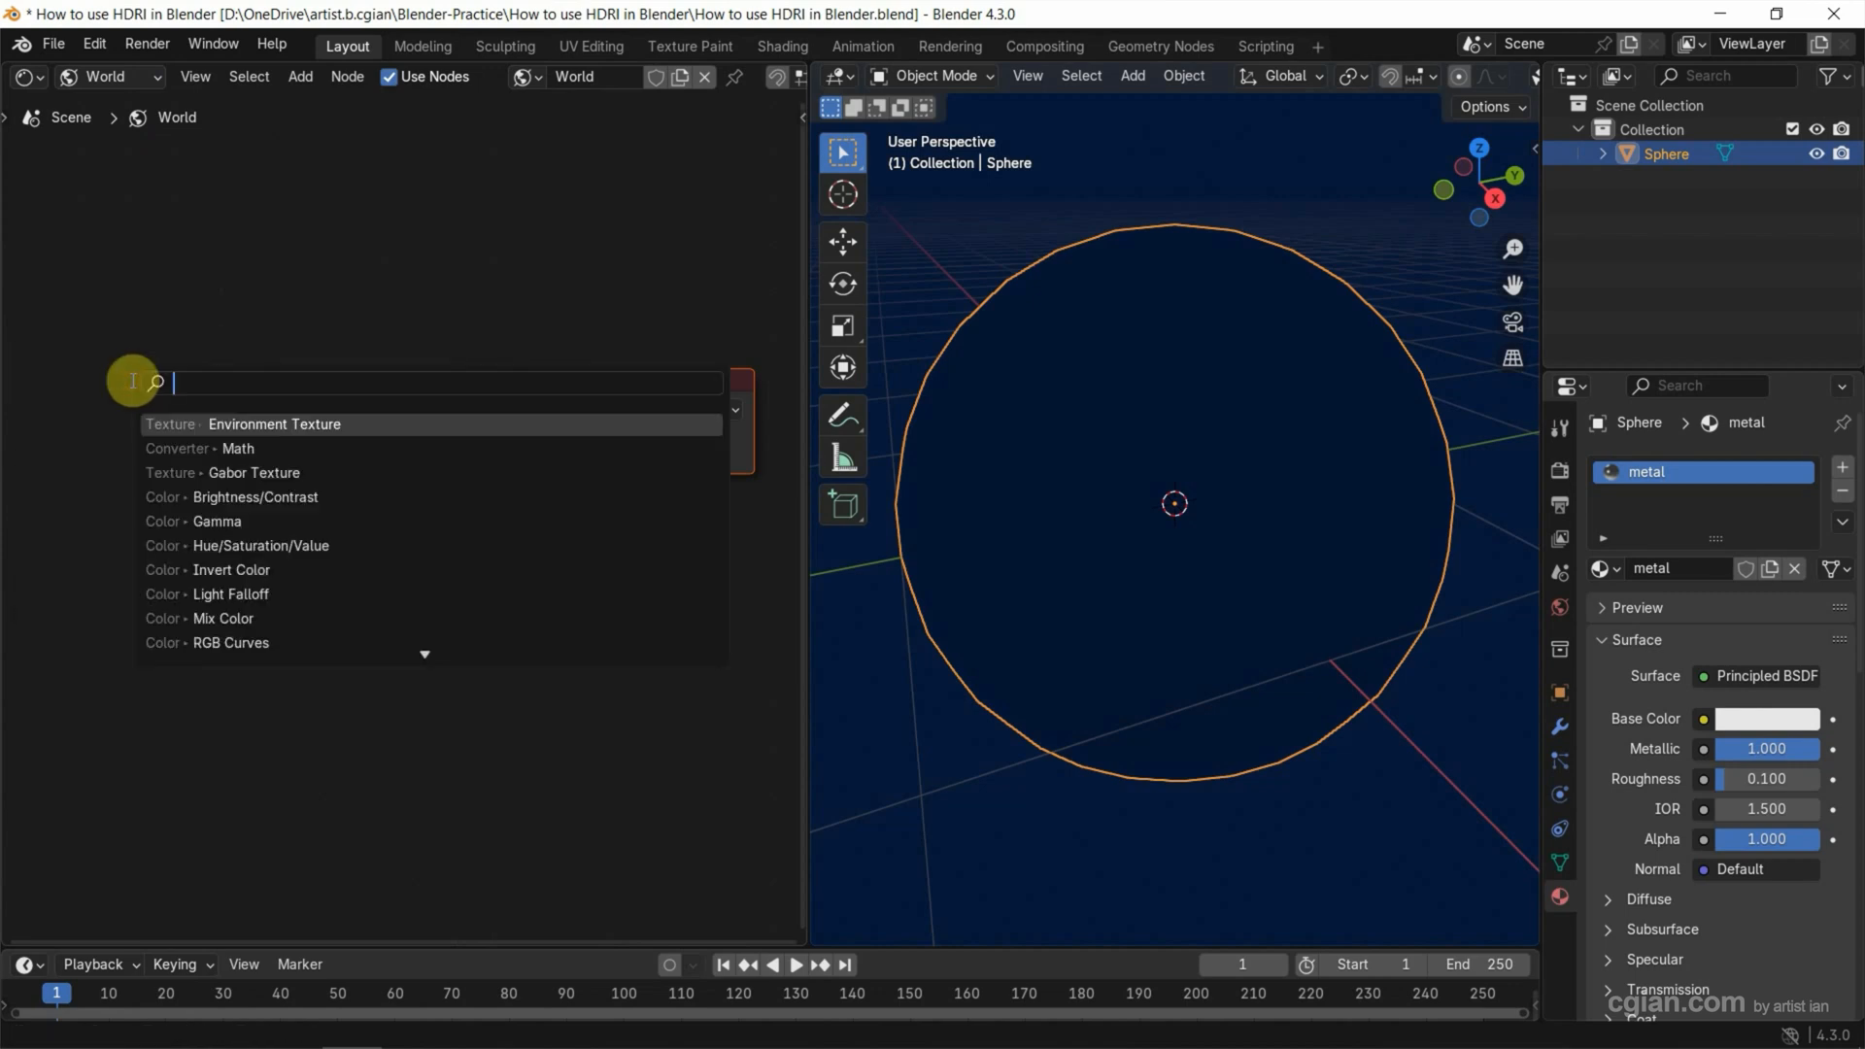
Step: Add an Environment Texture node feeding the world Background and browse for its image
{"action": "type", "text": "envir"}
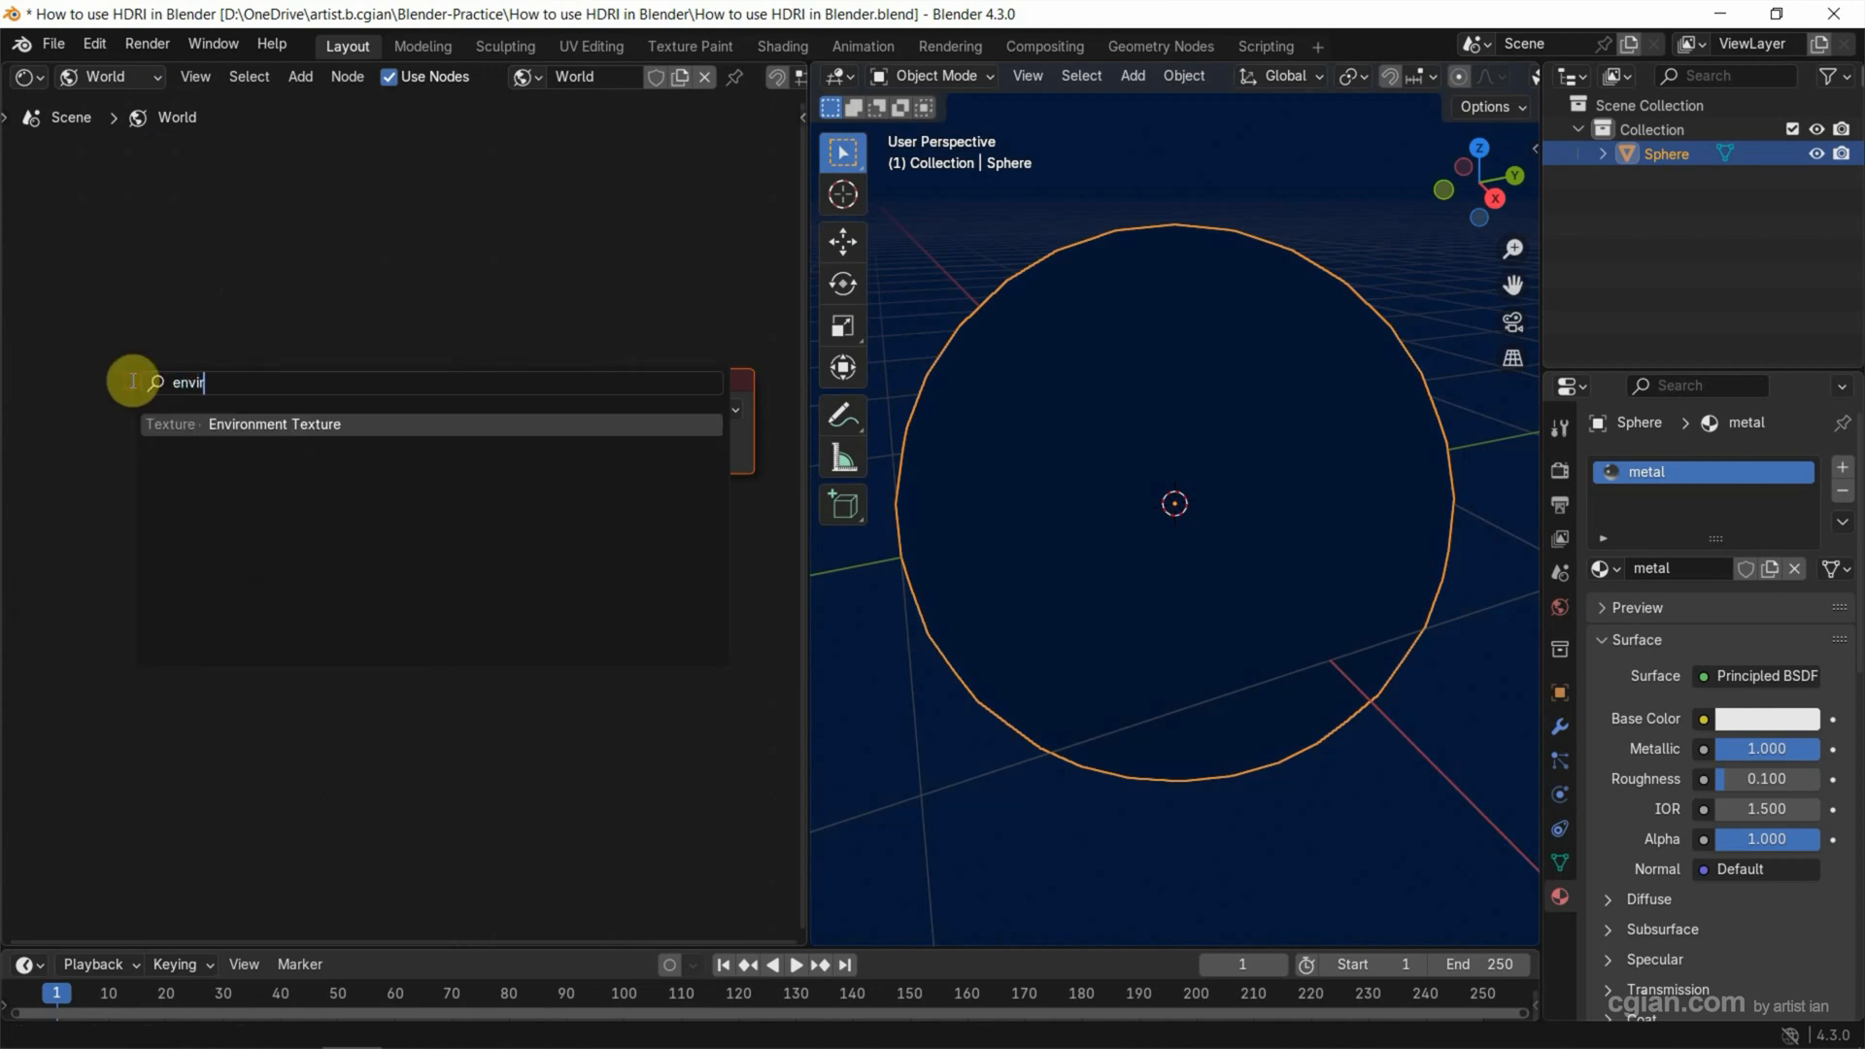
{"action": "left_click", "coordinate": [273, 424]}
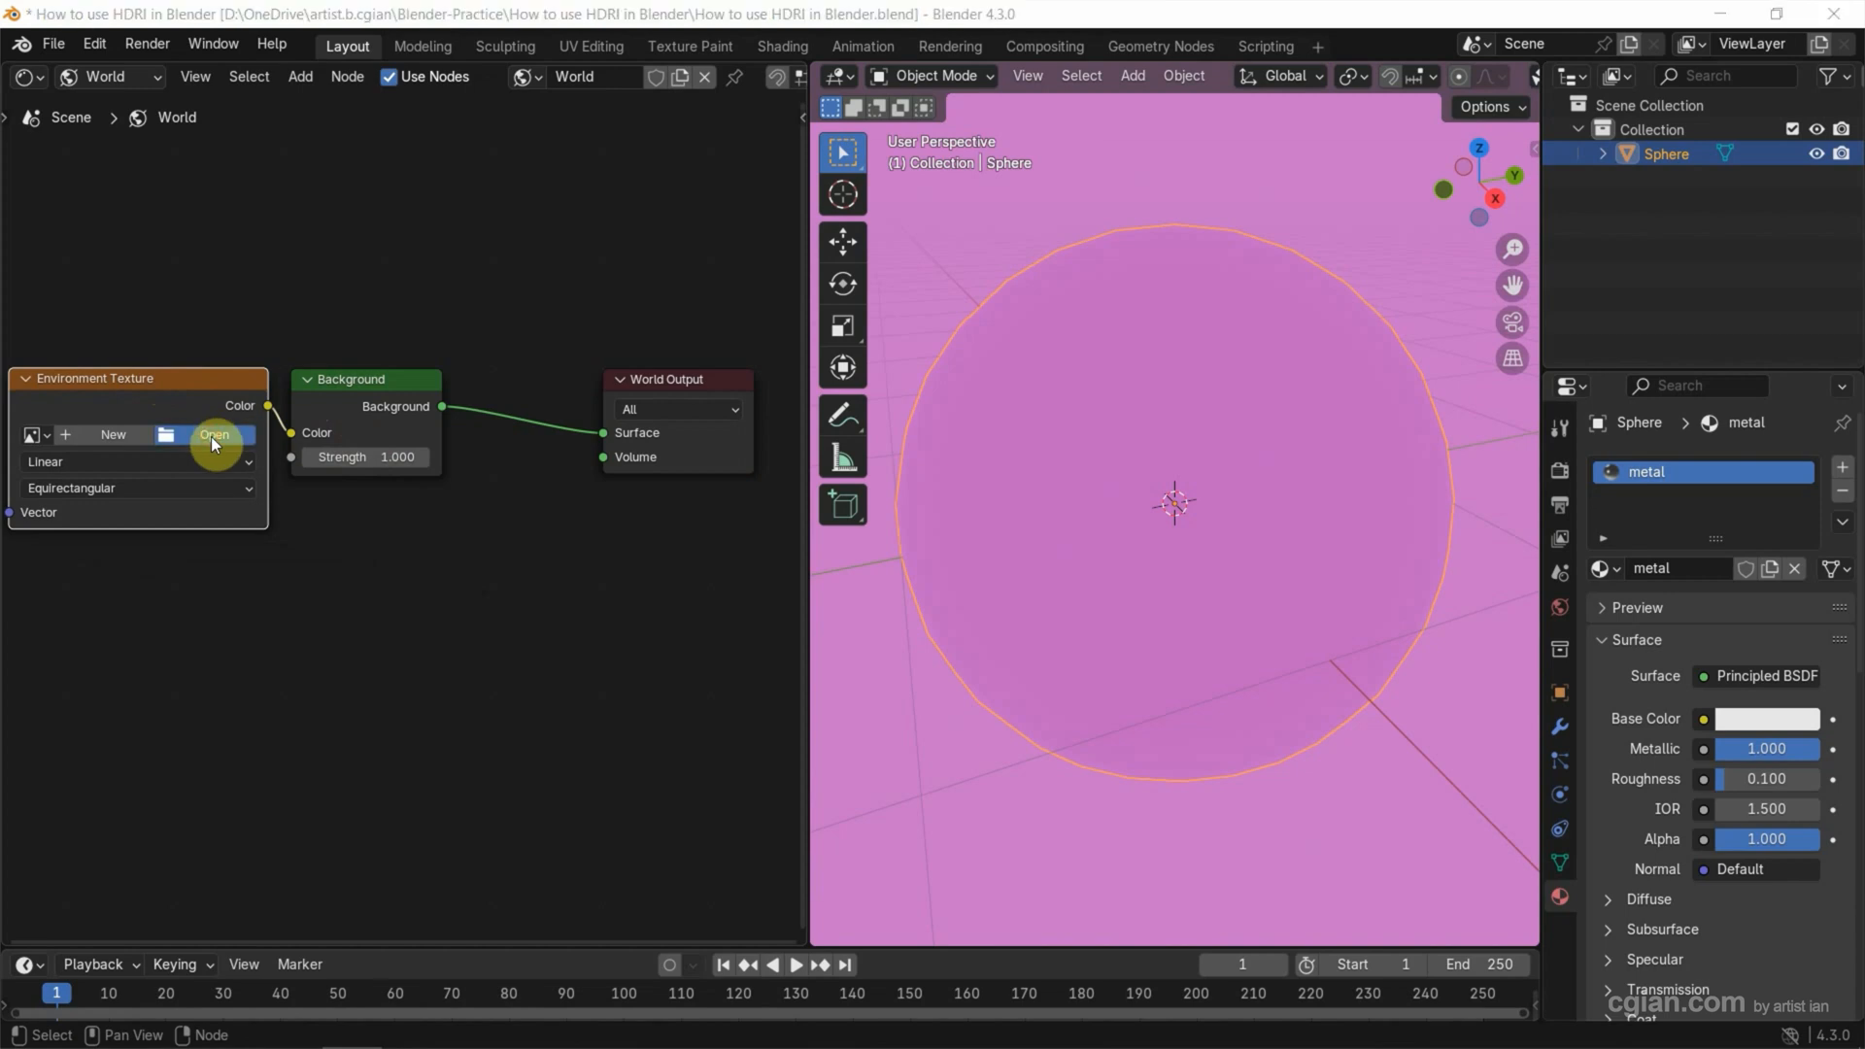
{"action": "left_click", "coordinate": [215, 434]}
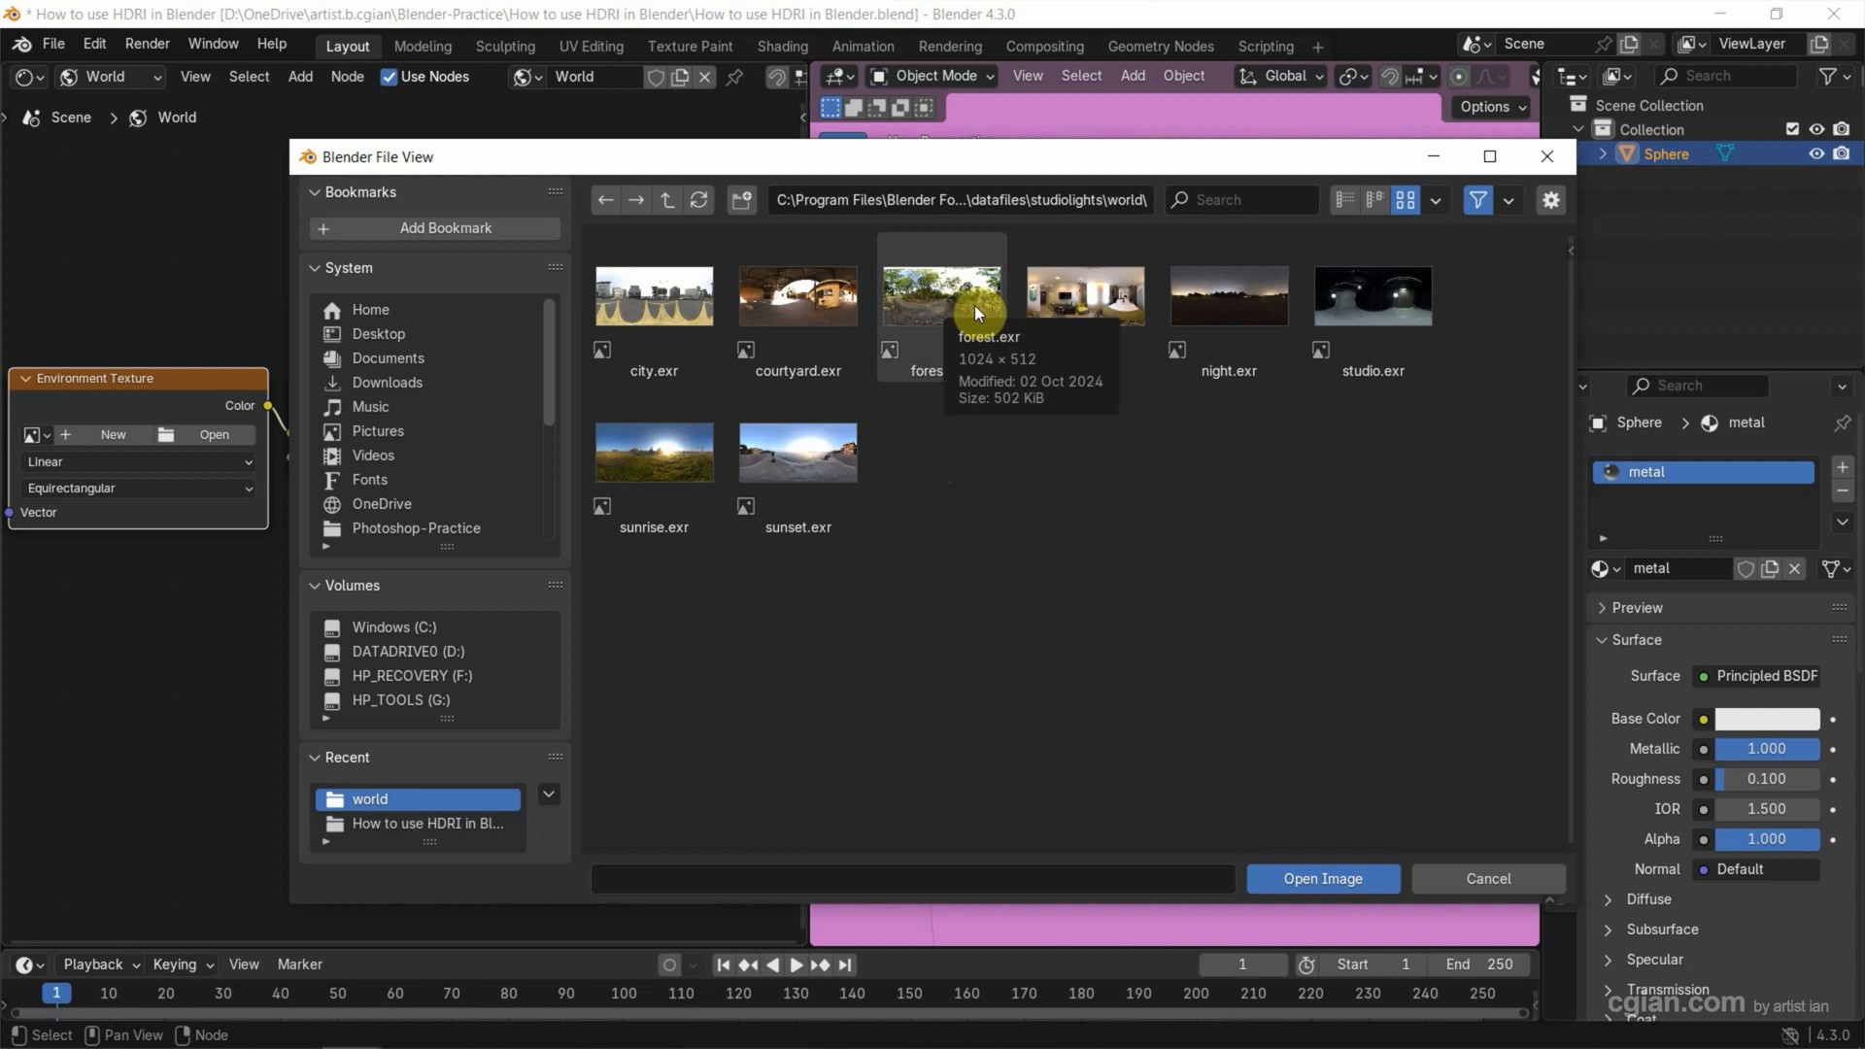
Step: Load forest.exr as the environment texture so the sphere reflects the forest
{"action": "left_click", "coordinate": [940, 295]}
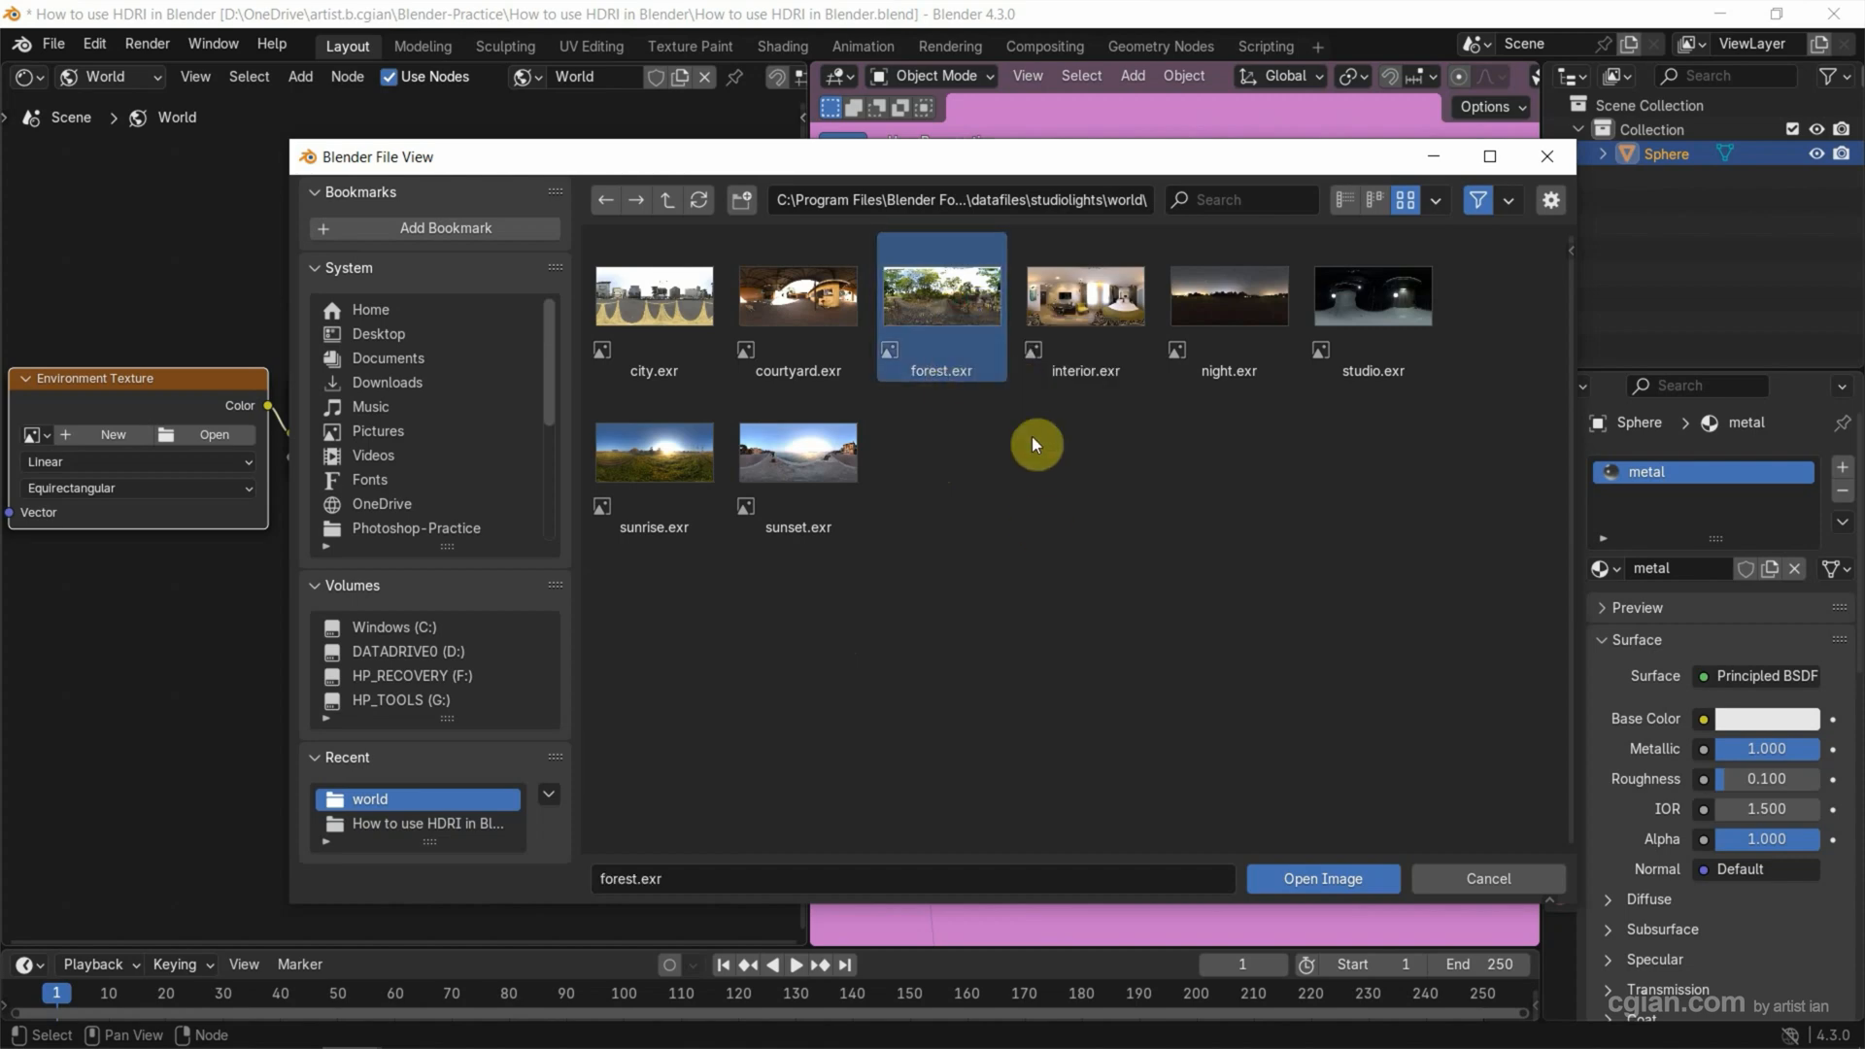
{"action": "left_click", "coordinate": [1320, 878]}
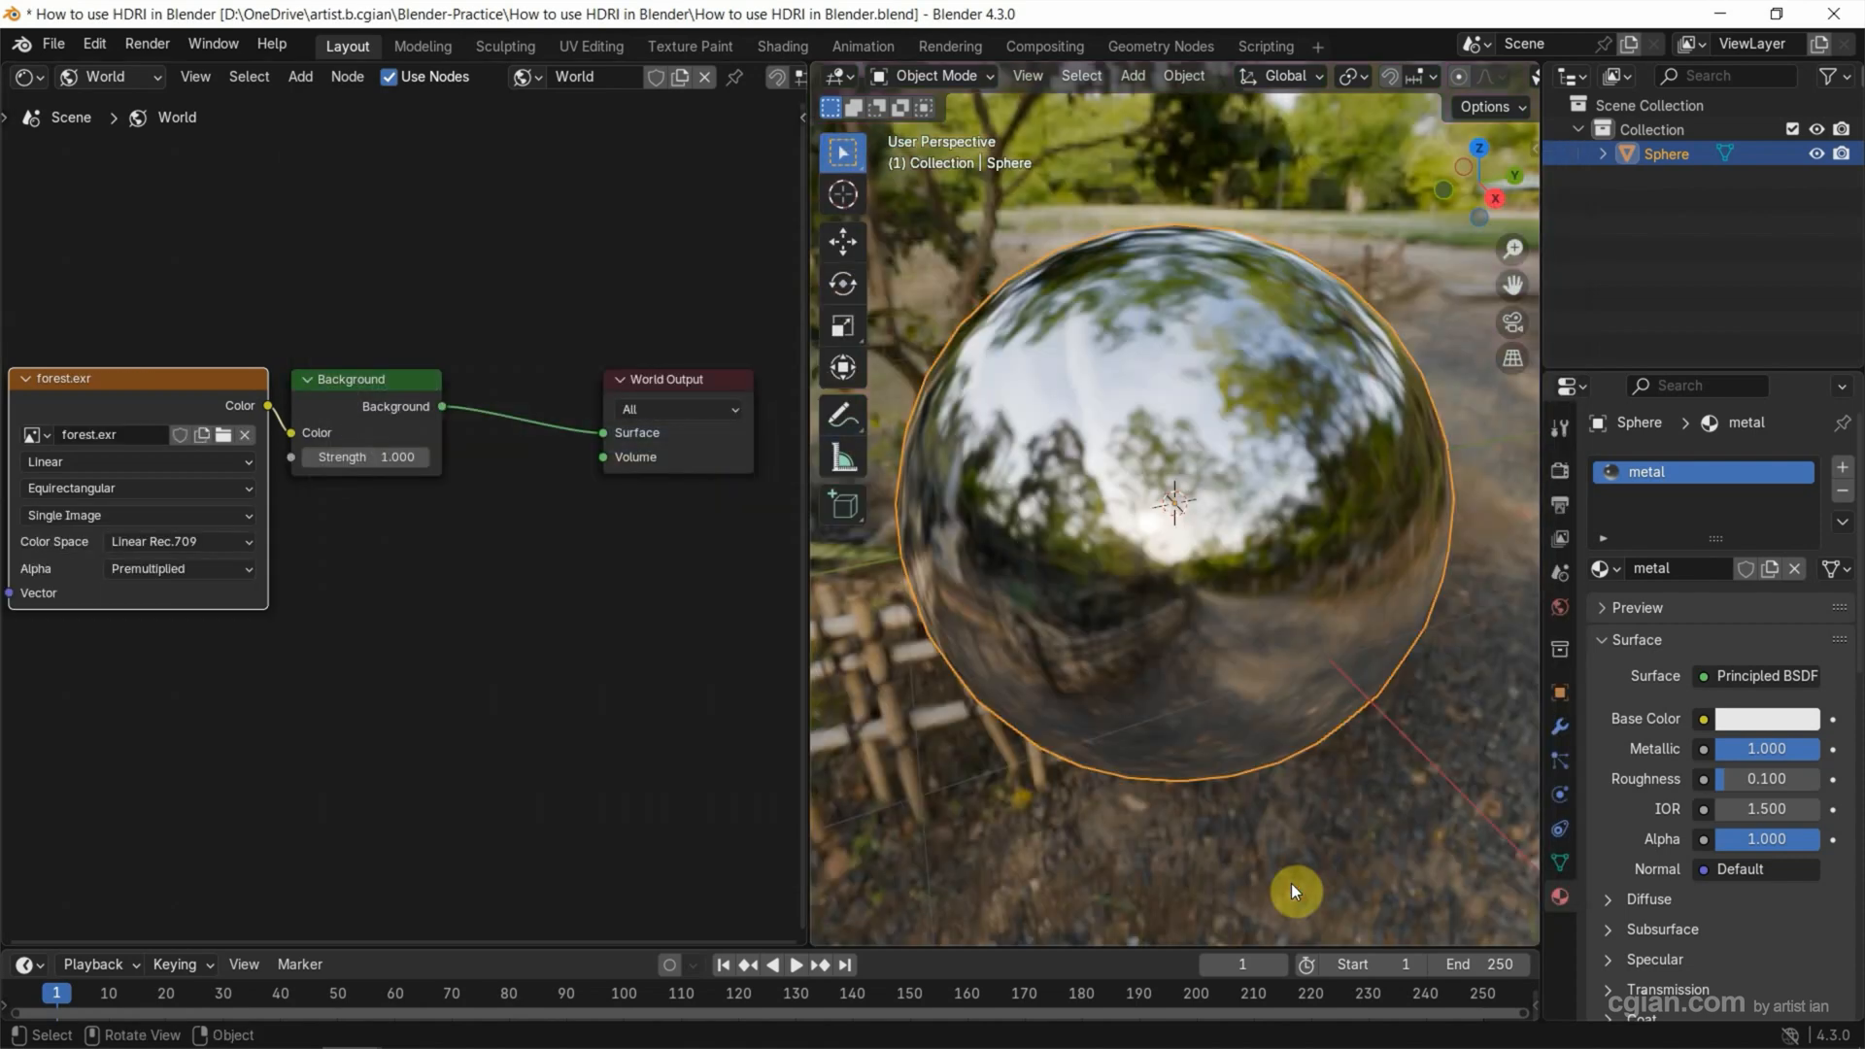
{"action": "mouse_move", "coordinate": [1305, 866]}
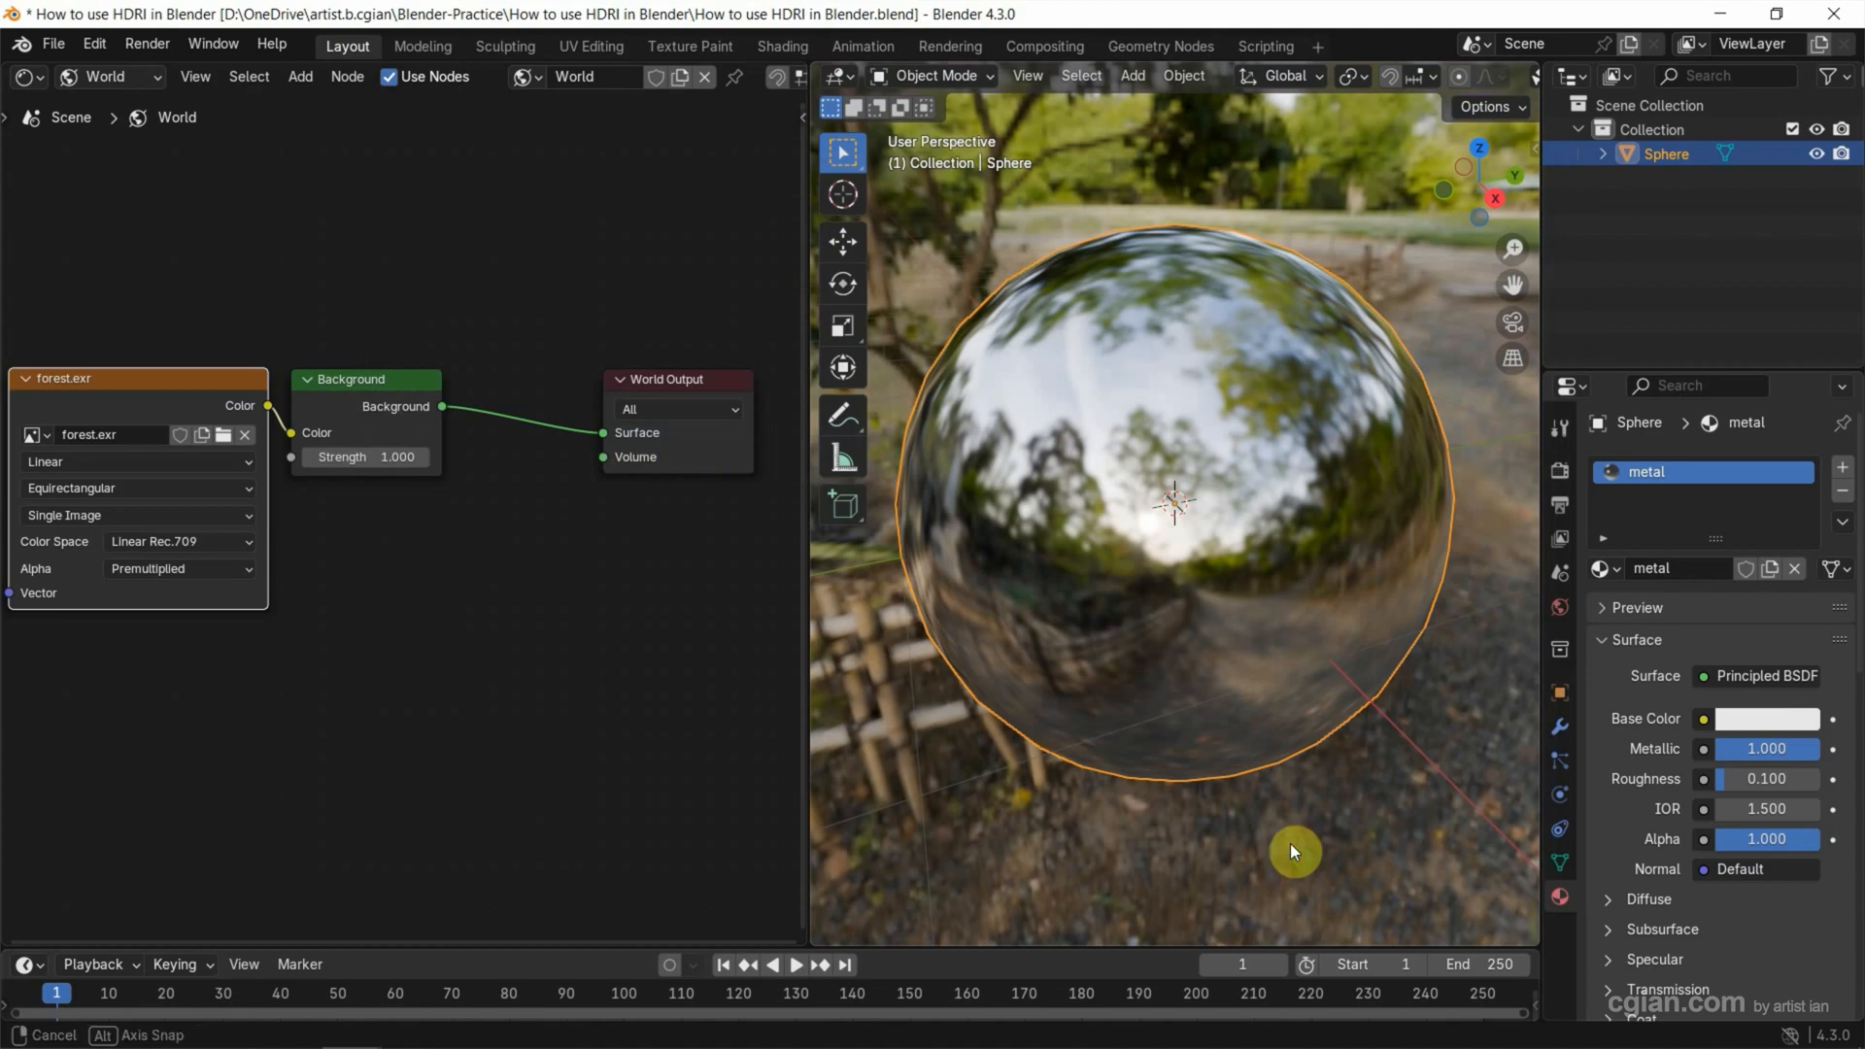
Step: Orbit the view around the sphere to inspect its forest reflections
{"action": "left_click_drag", "start_coordinate": [1294, 851], "coordinate": [1064, 804]}
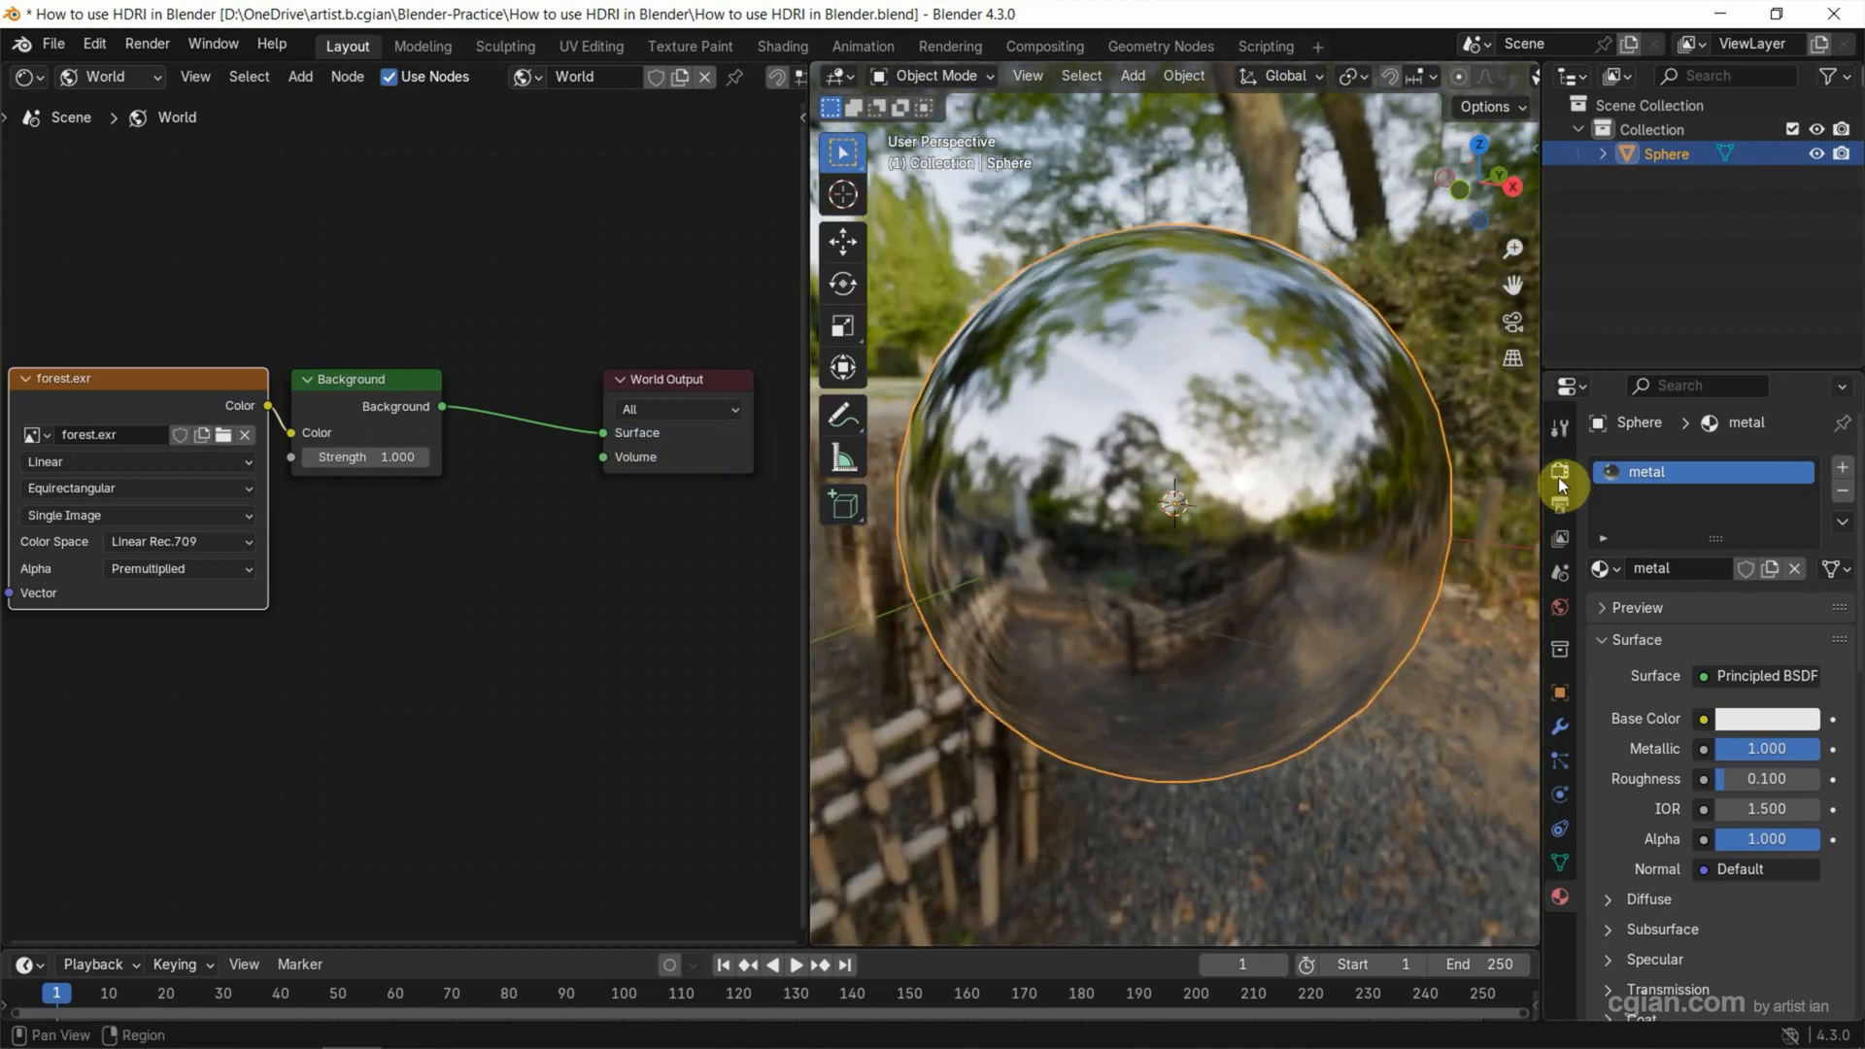
Step: Set the Render Engine to Cycles in Render Properties
{"action": "left_click", "coordinate": [1560, 470]}
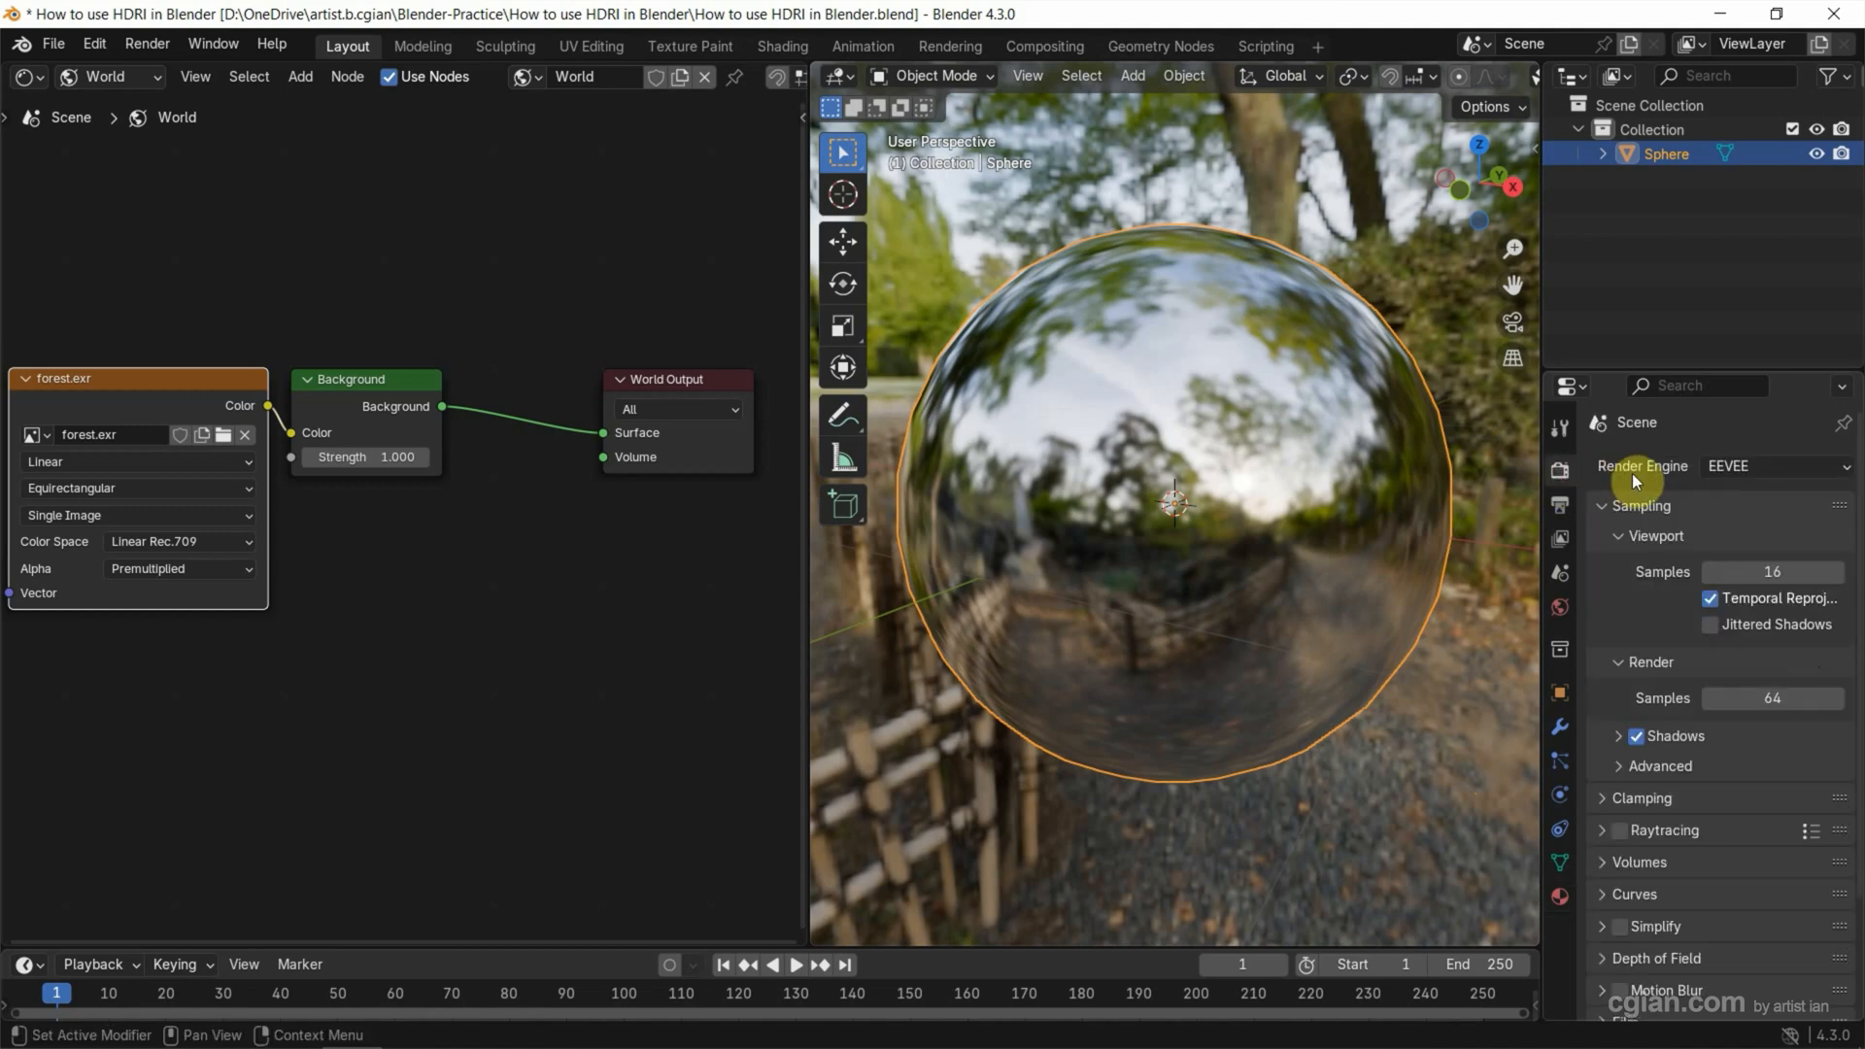
{"action": "left_click", "coordinate": [1772, 464]}
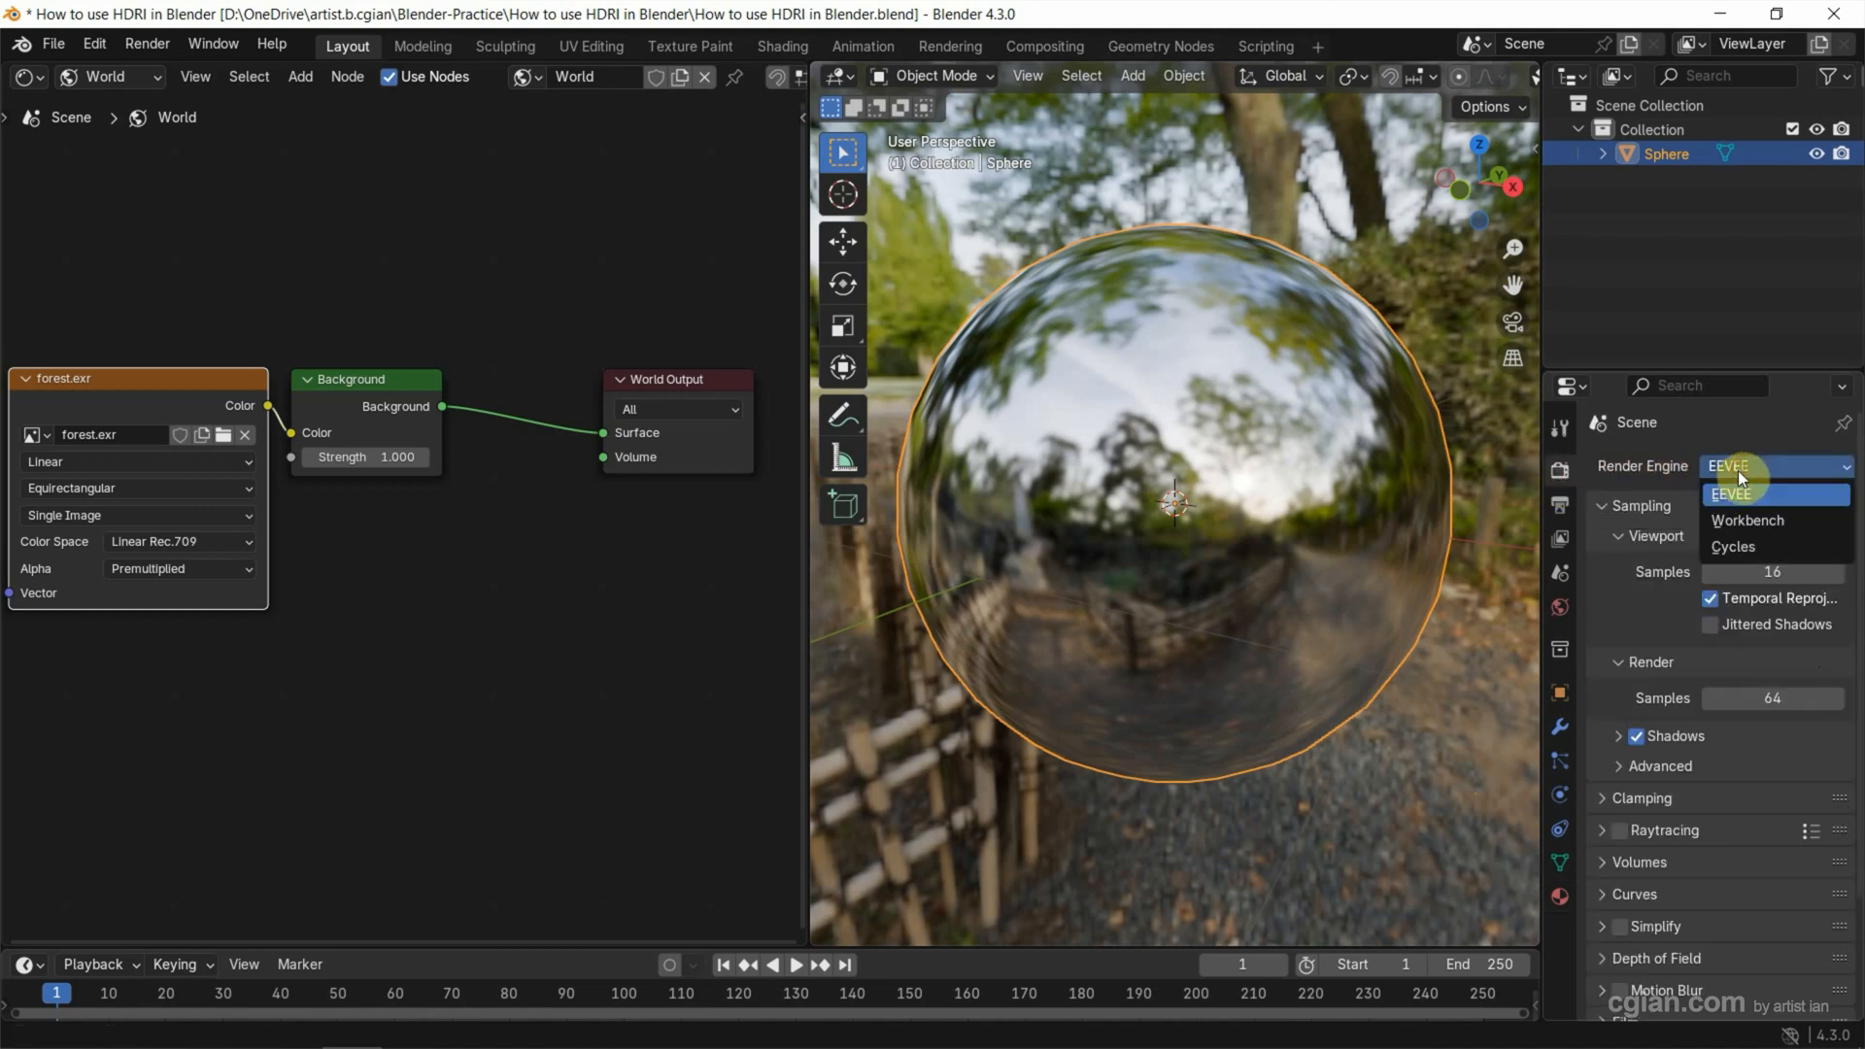
{"action": "left_click", "coordinate": [1733, 546]}
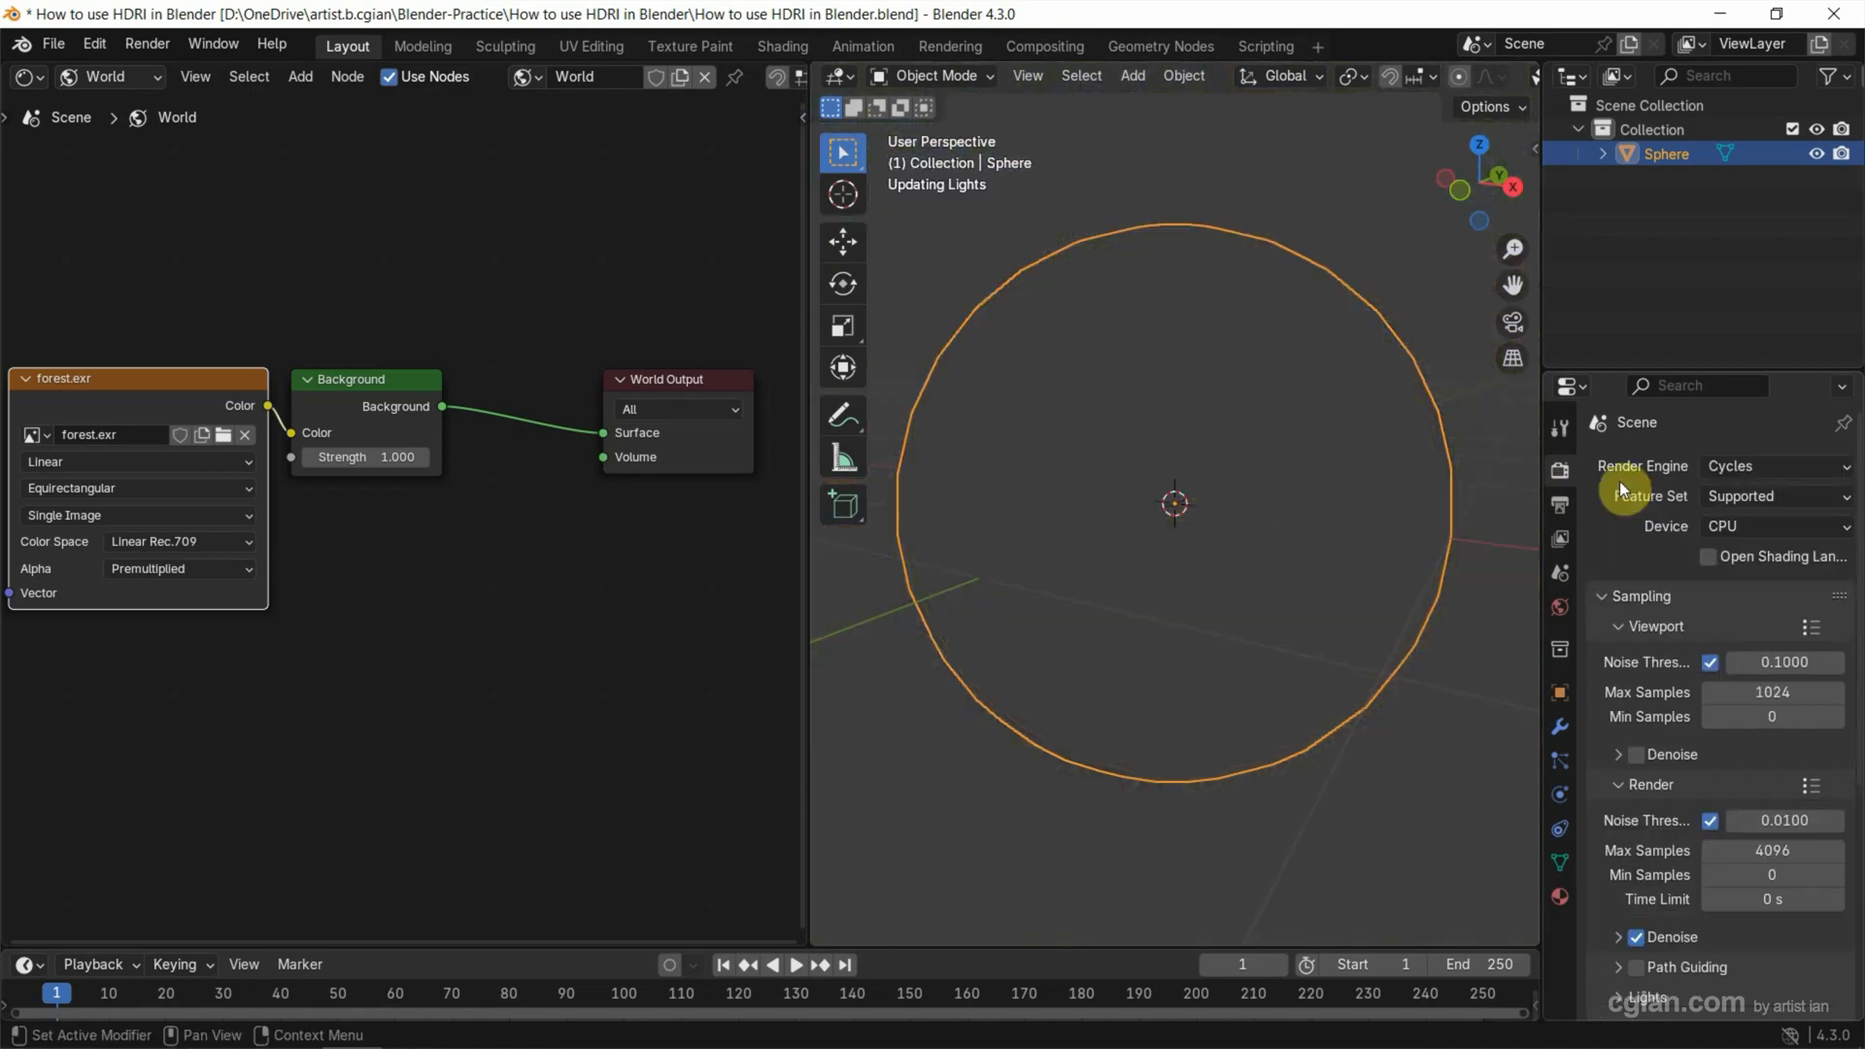